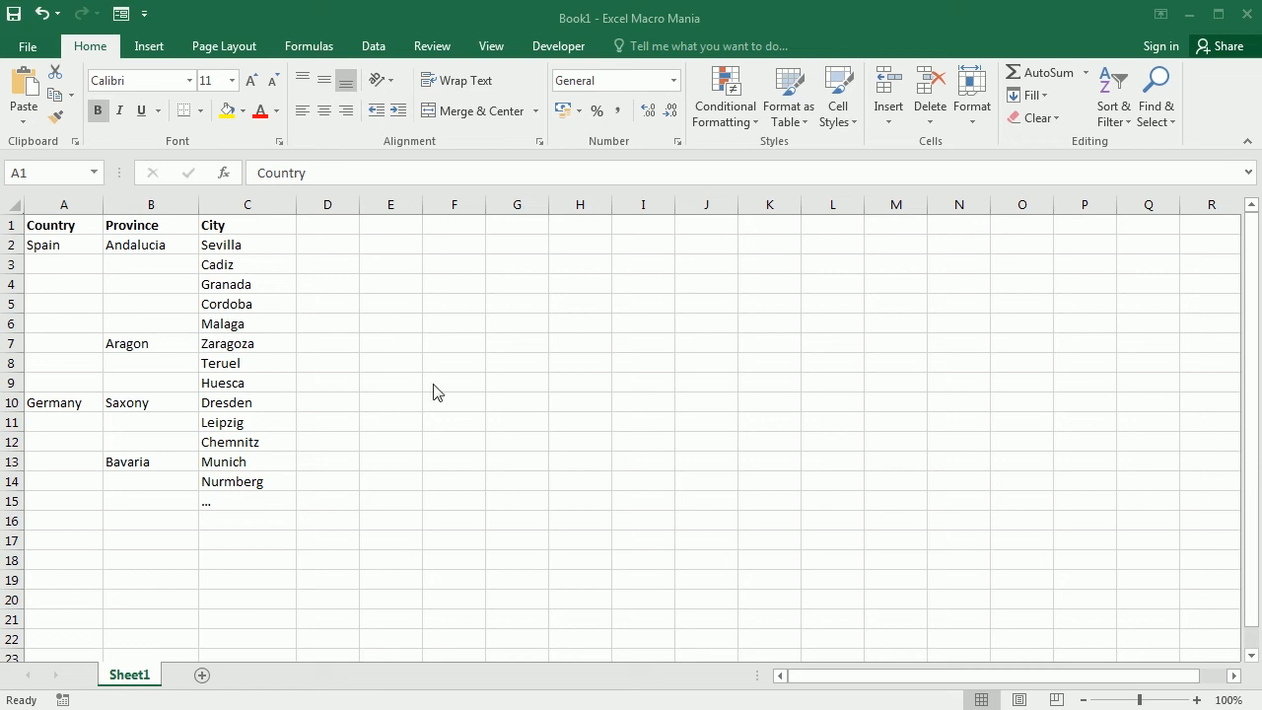
pyautogui.moveTo(500, 403)
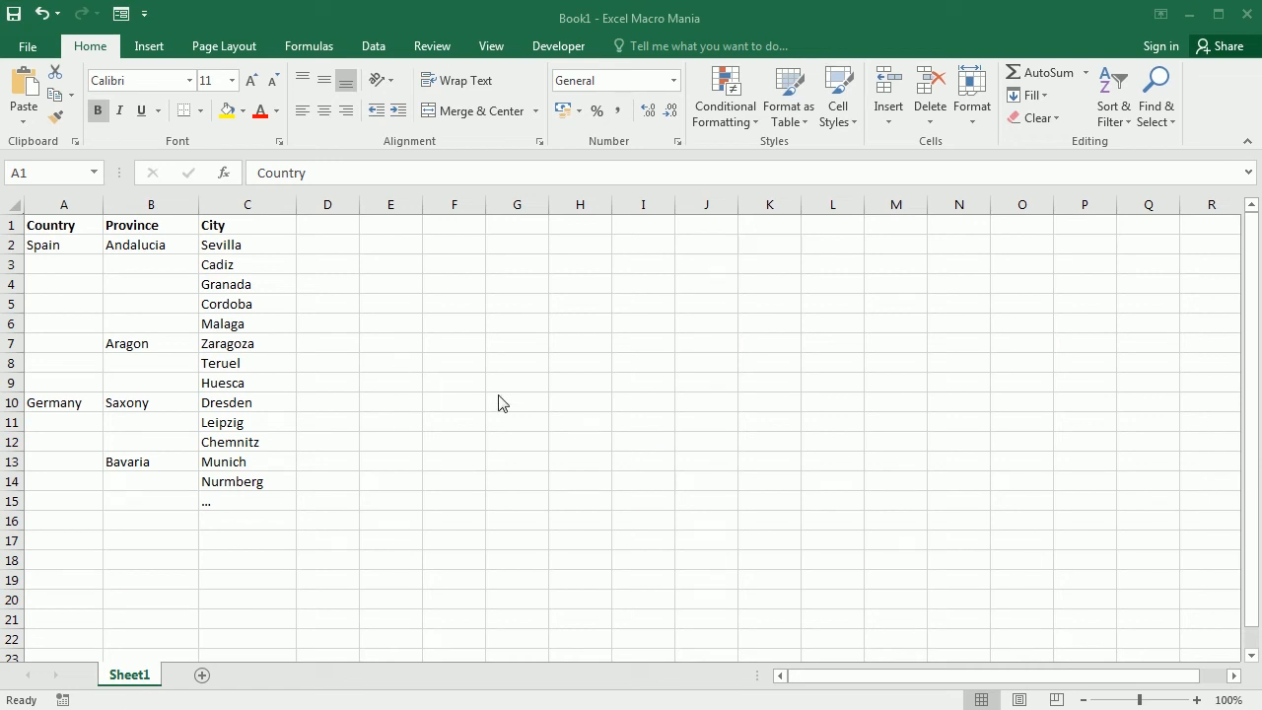
pyautogui.moveTo(62, 296)
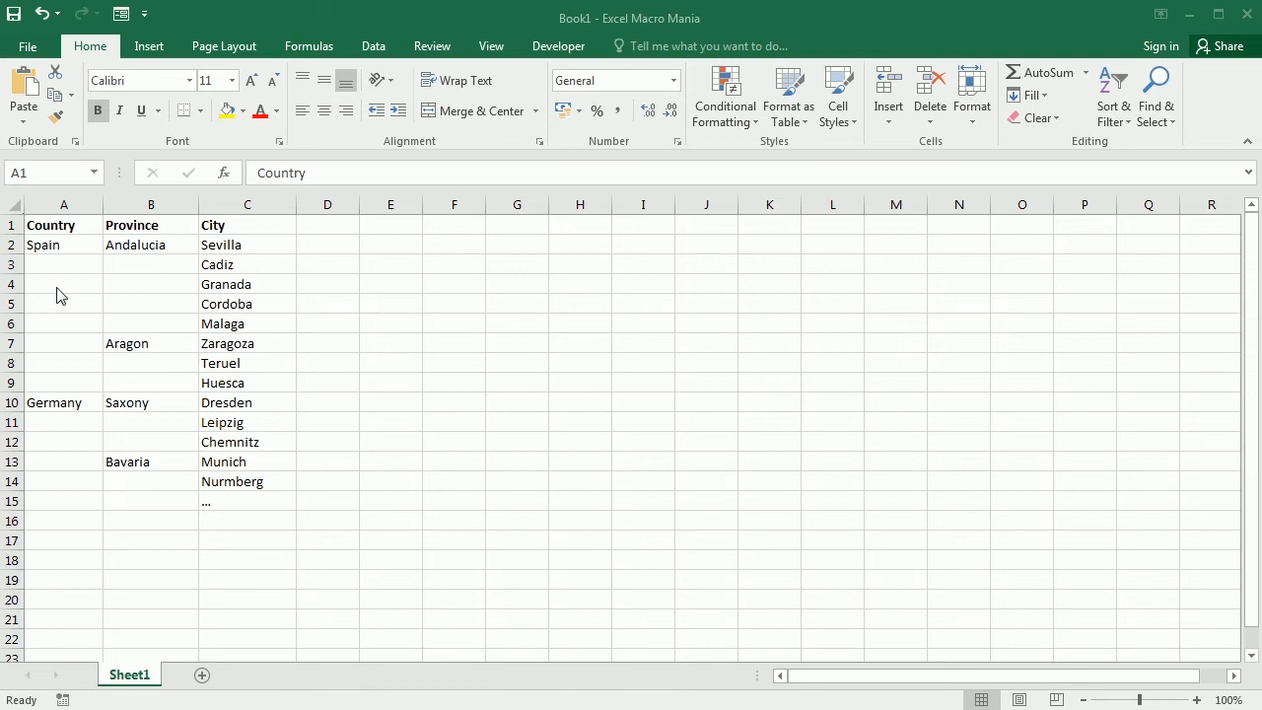
pyautogui.moveTo(54, 237)
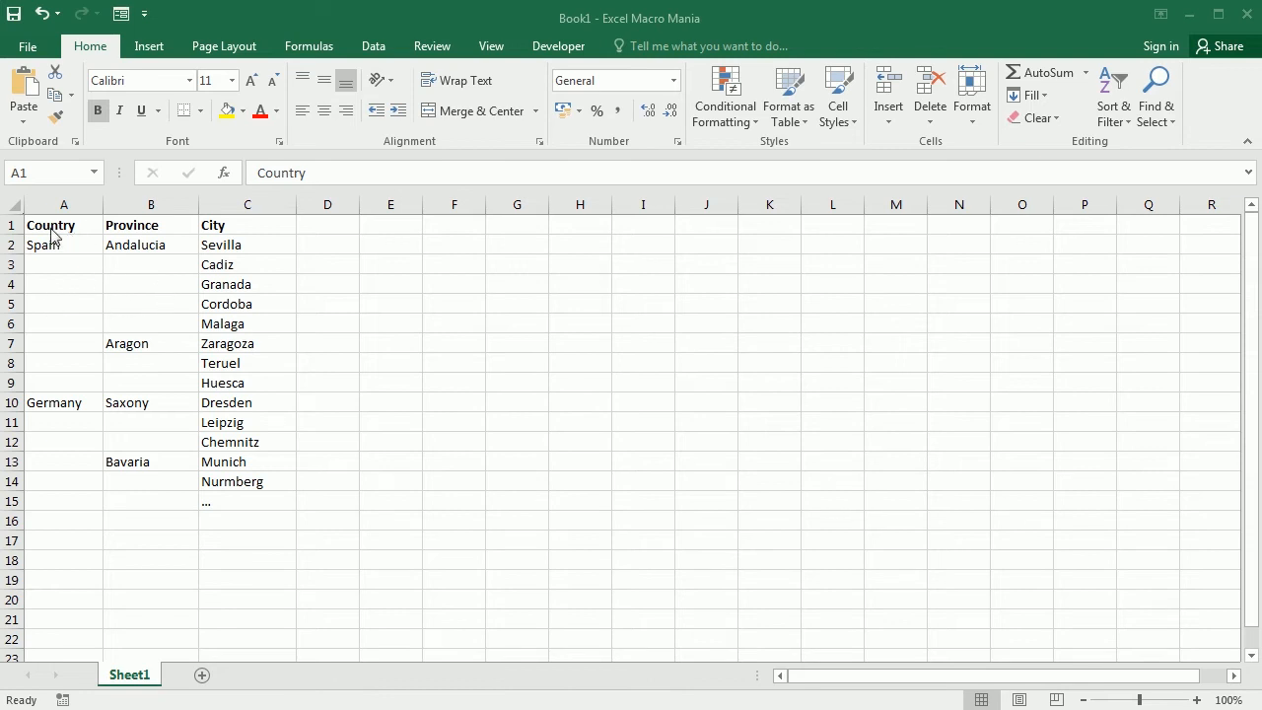
# Highlight the table area, then select cell A1 and cell A2 holding Spain
pyautogui.moveTo(64, 224); pyautogui.dragTo(248, 521)
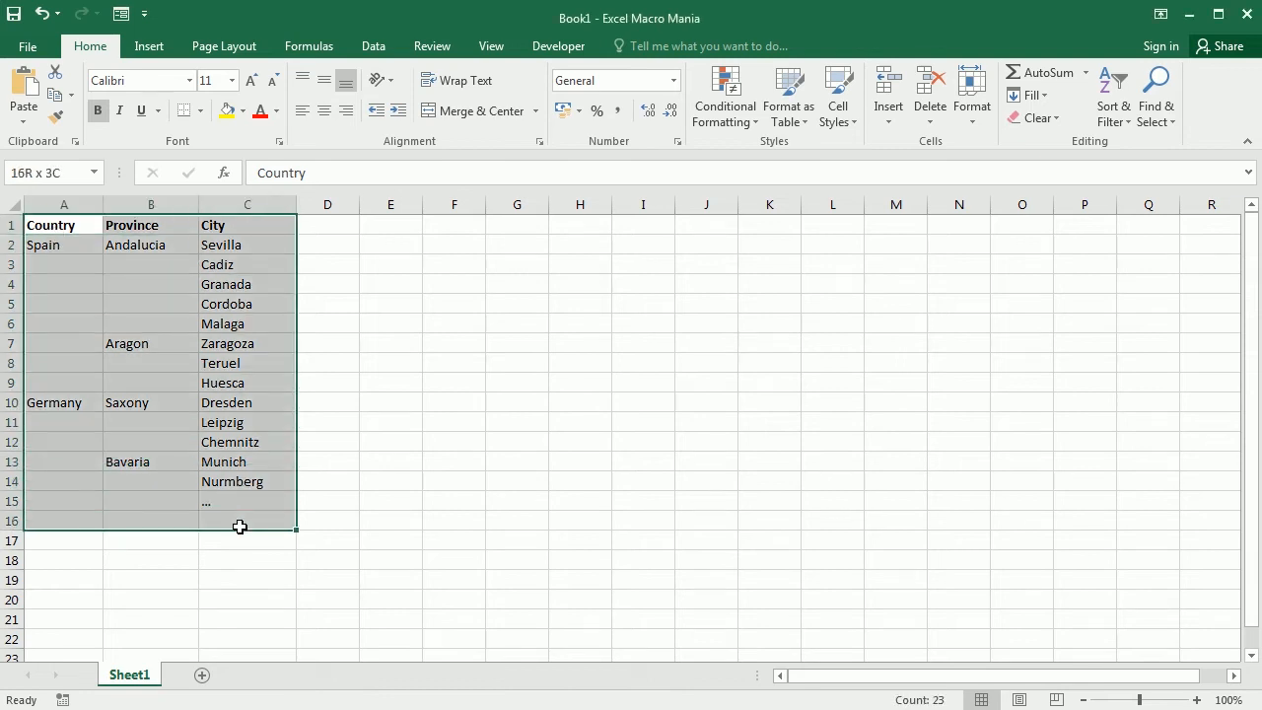
pyautogui.click(64, 225)
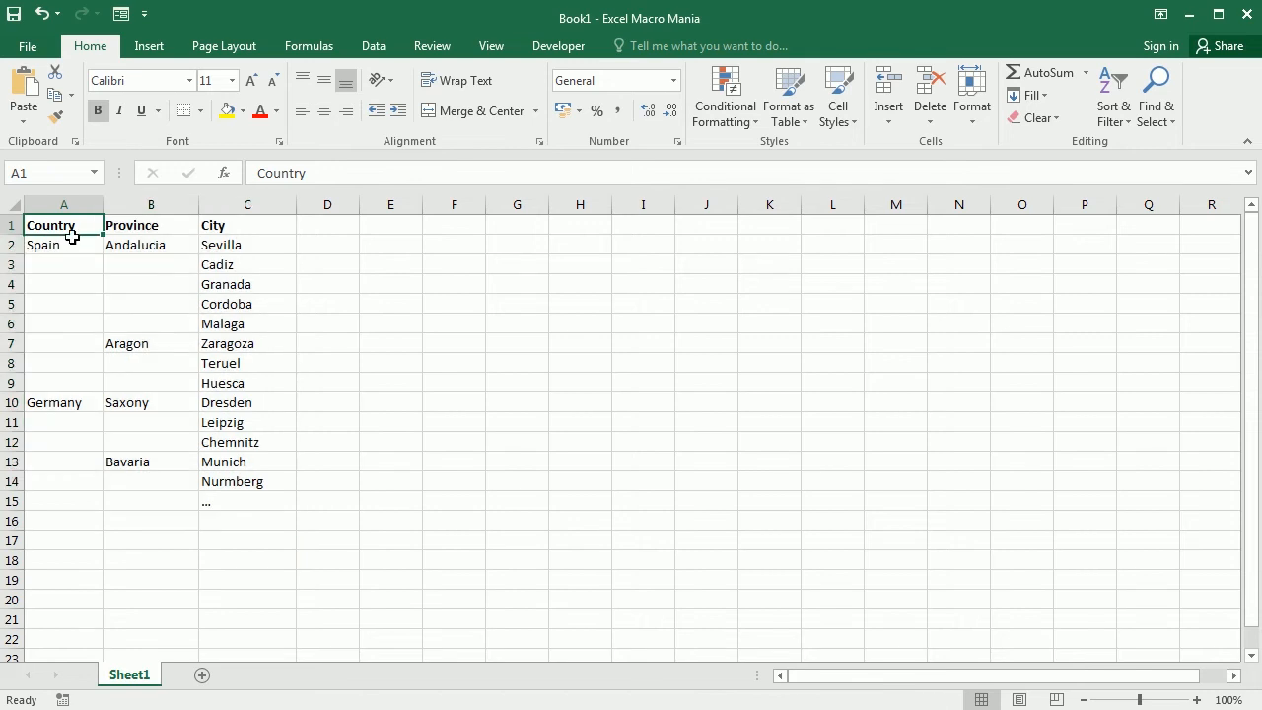
pyautogui.moveTo(111, 326)
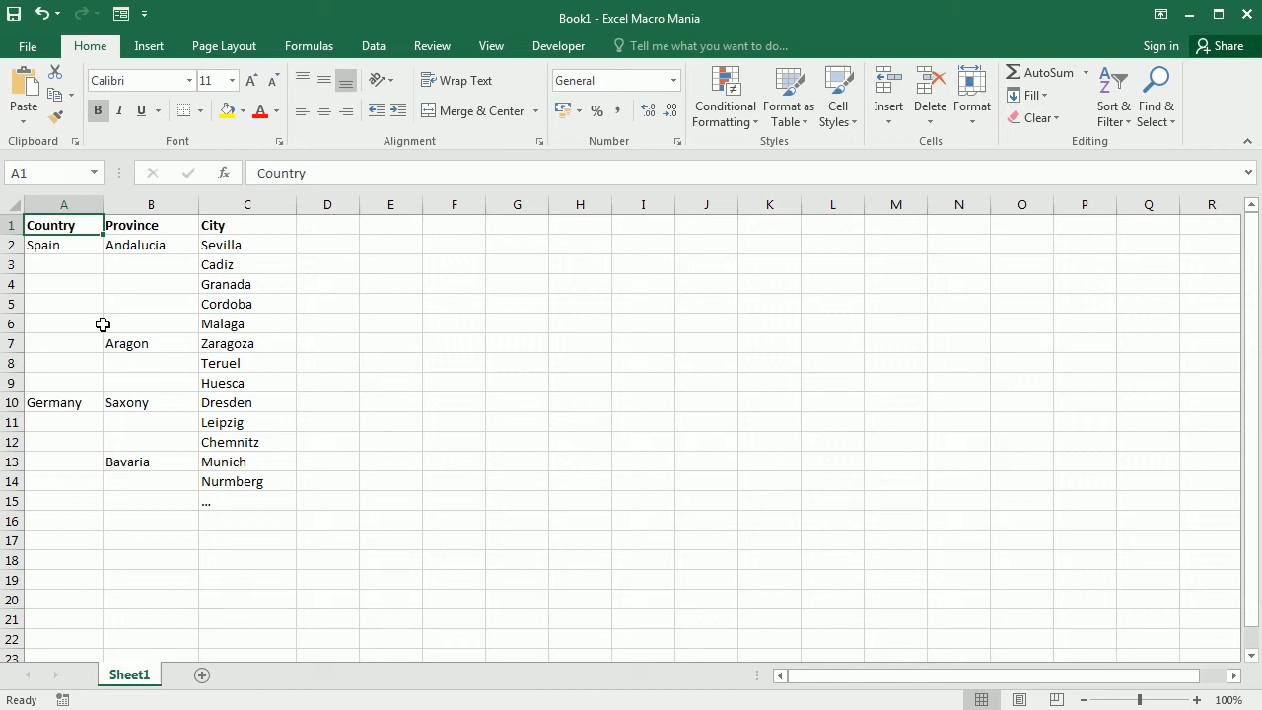
pyautogui.click(64, 244)
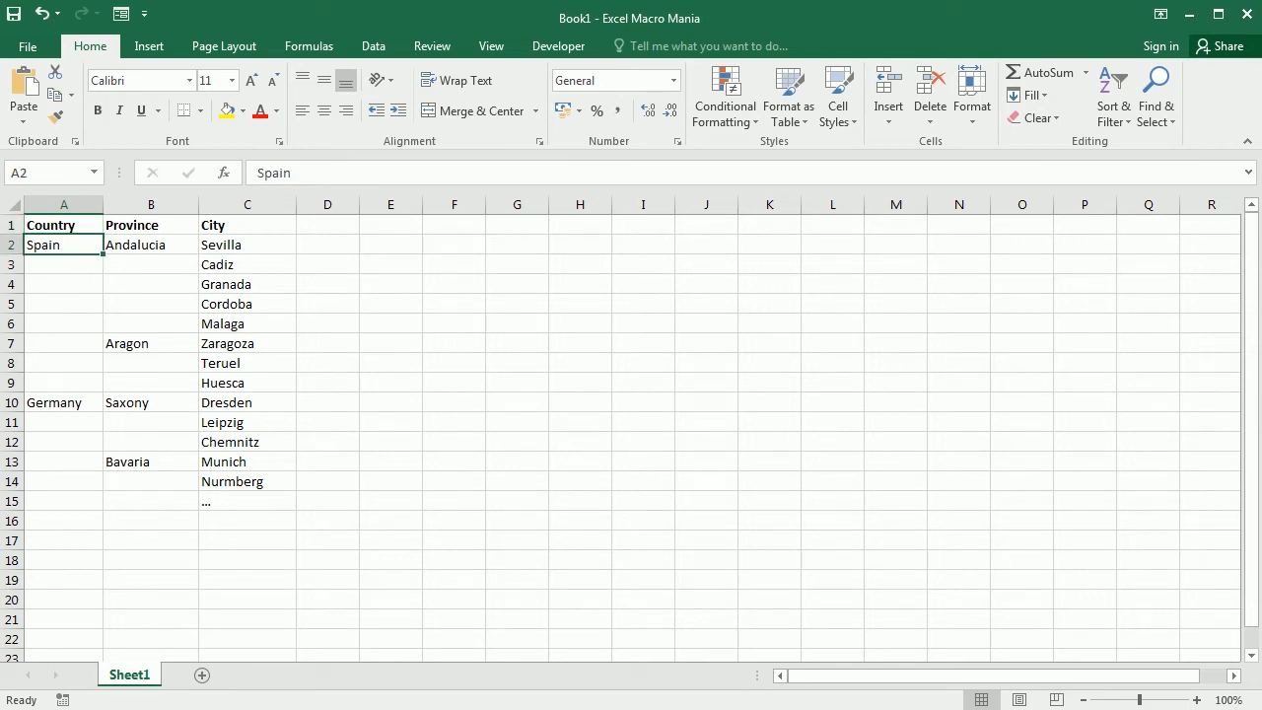
pyautogui.moveTo(41, 313)
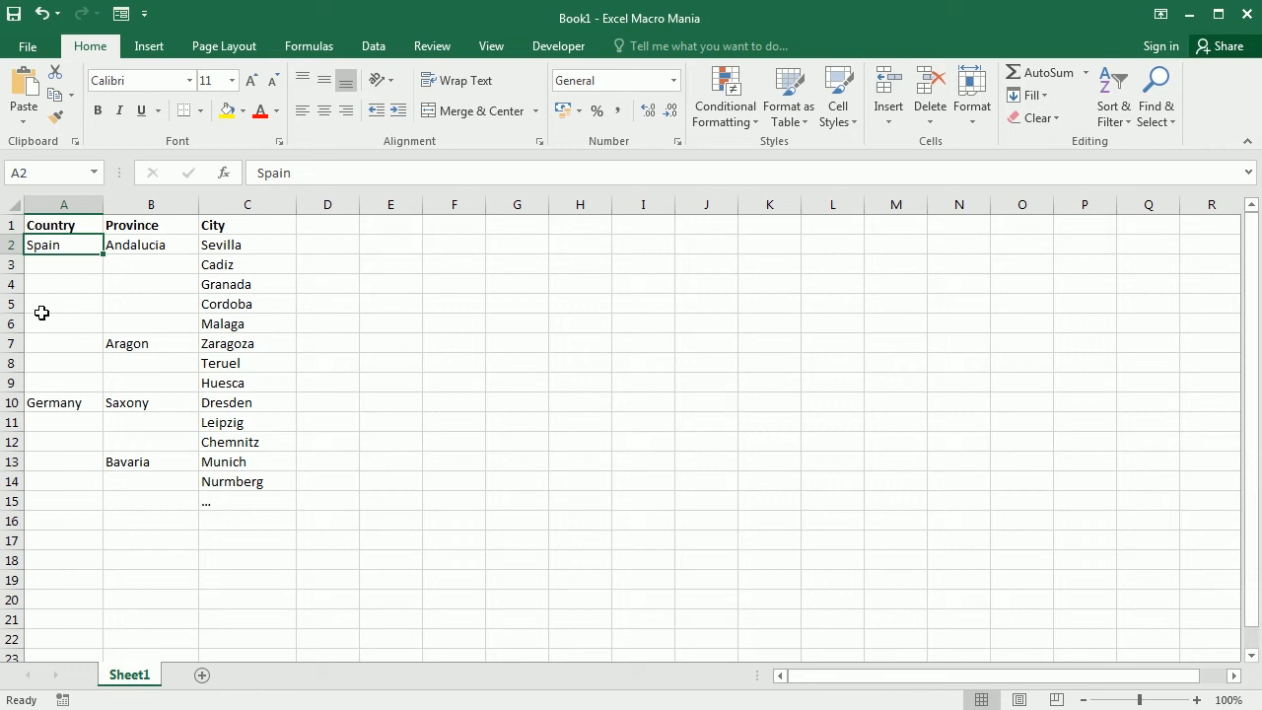
pyautogui.moveTo(140, 317)
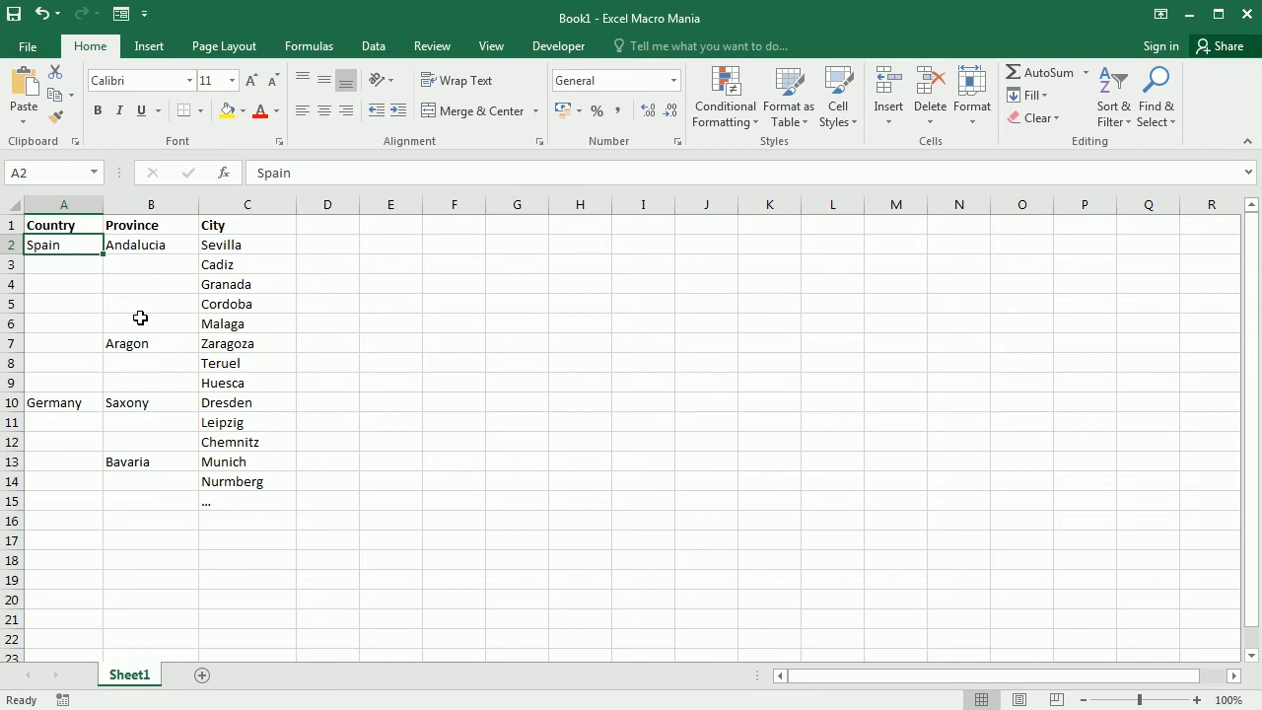
pyautogui.moveTo(557, 51)
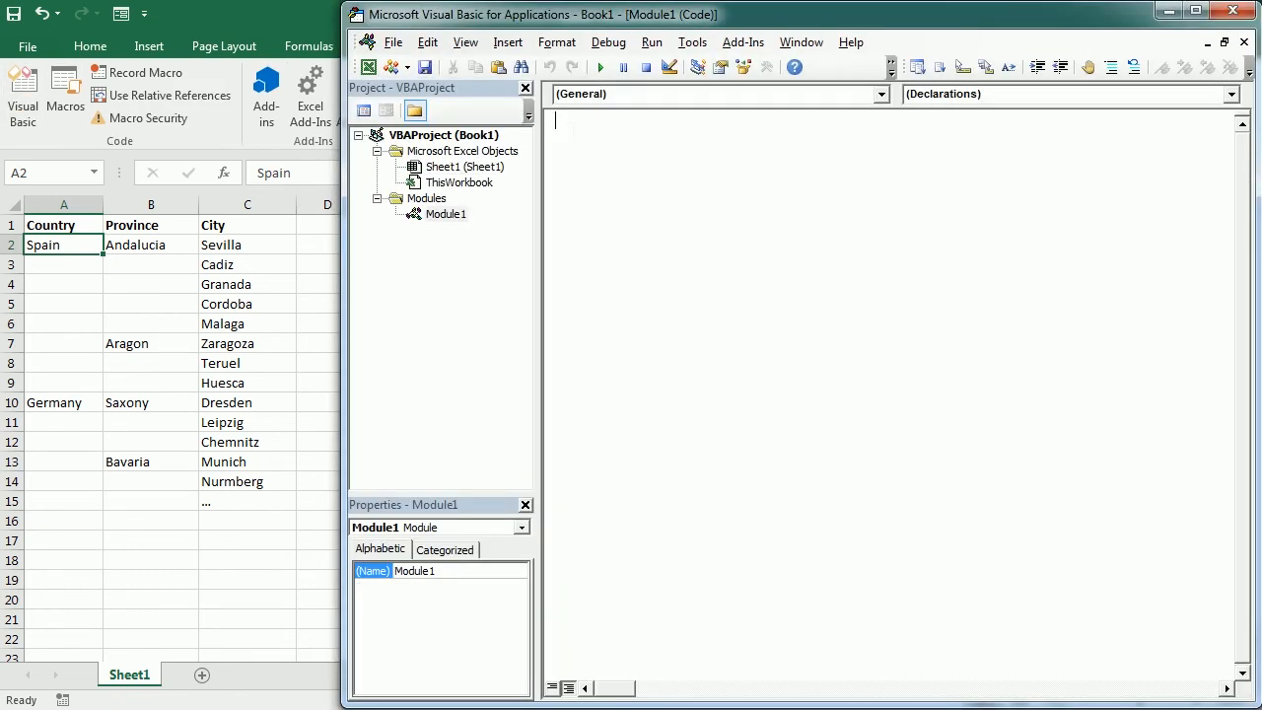
# In Module1, start Sub FillGaps with a 'For Each cell In Selection' loop
pyautogui.write('sub')
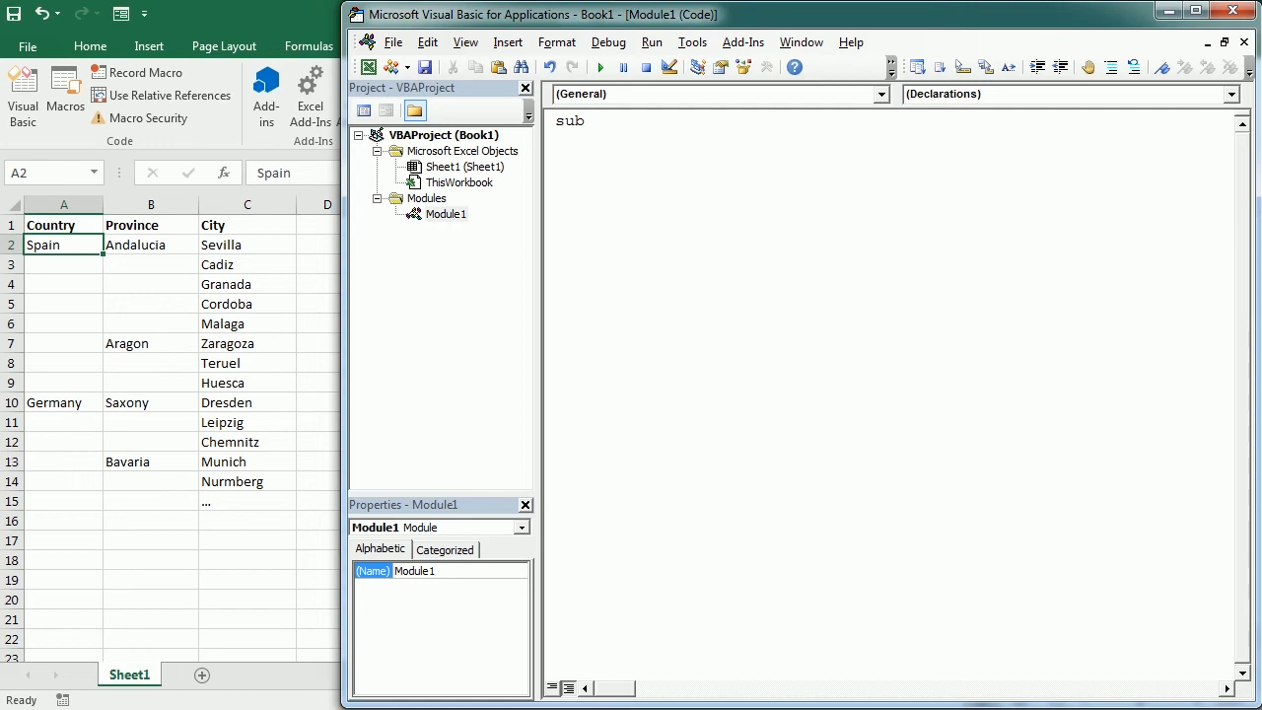
pyautogui.write('F')
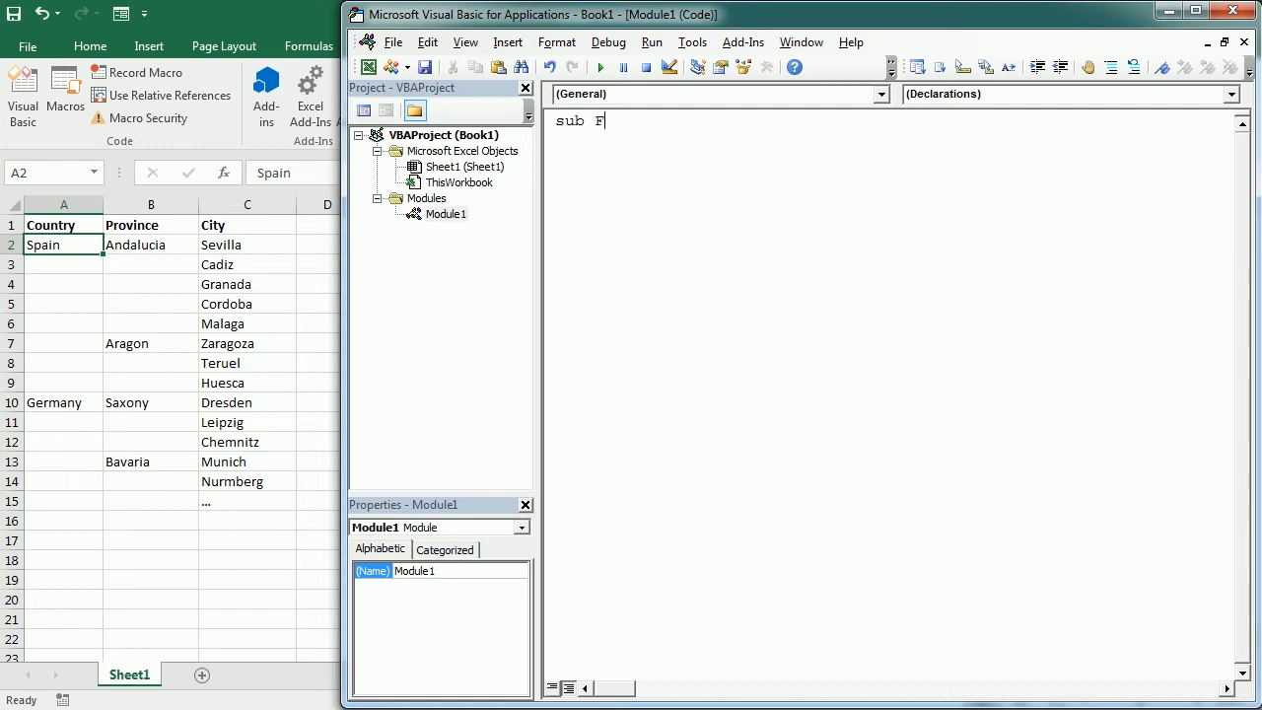
pyautogui.write('illGaps(')
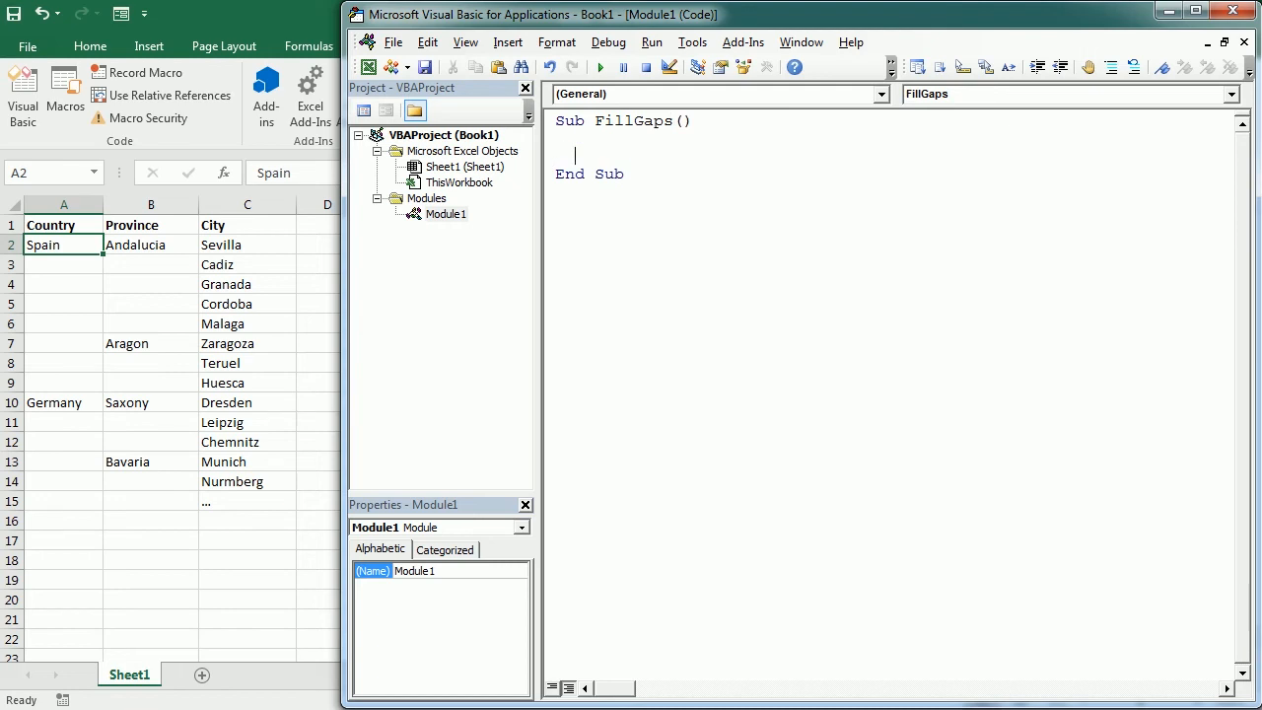
pyautogui.write('for e')
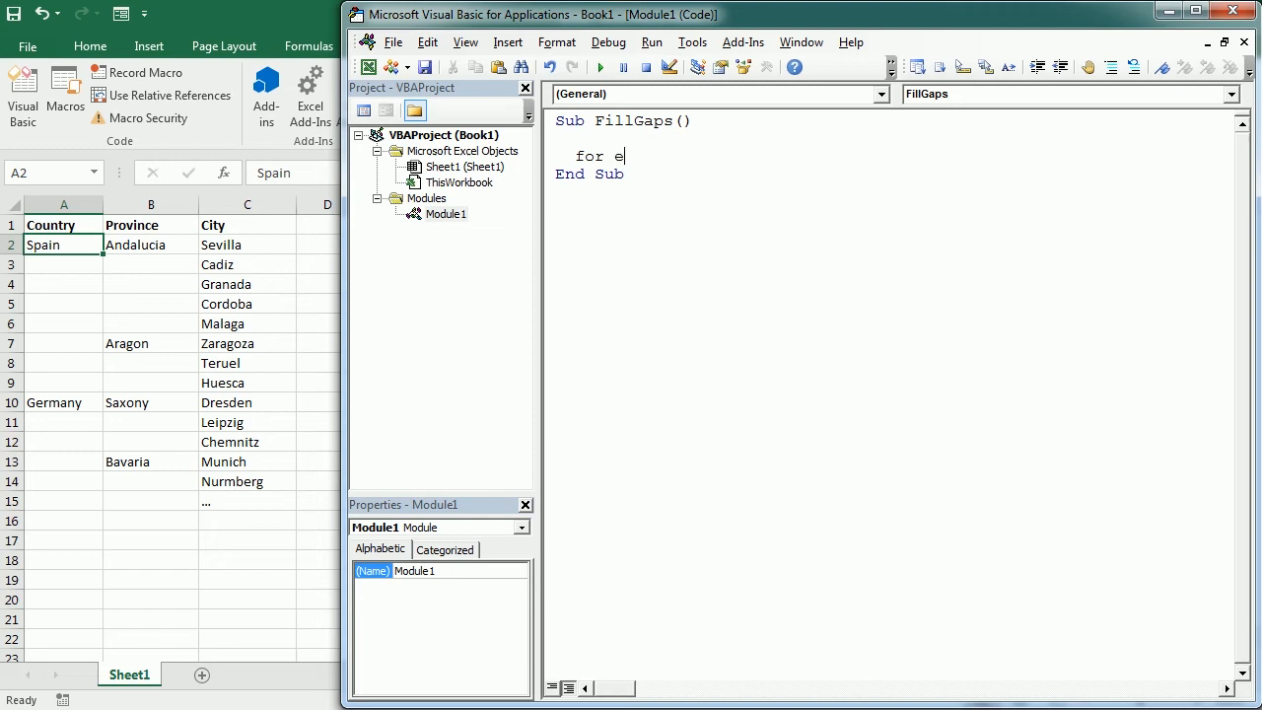
pyautogui.write('ach cell')
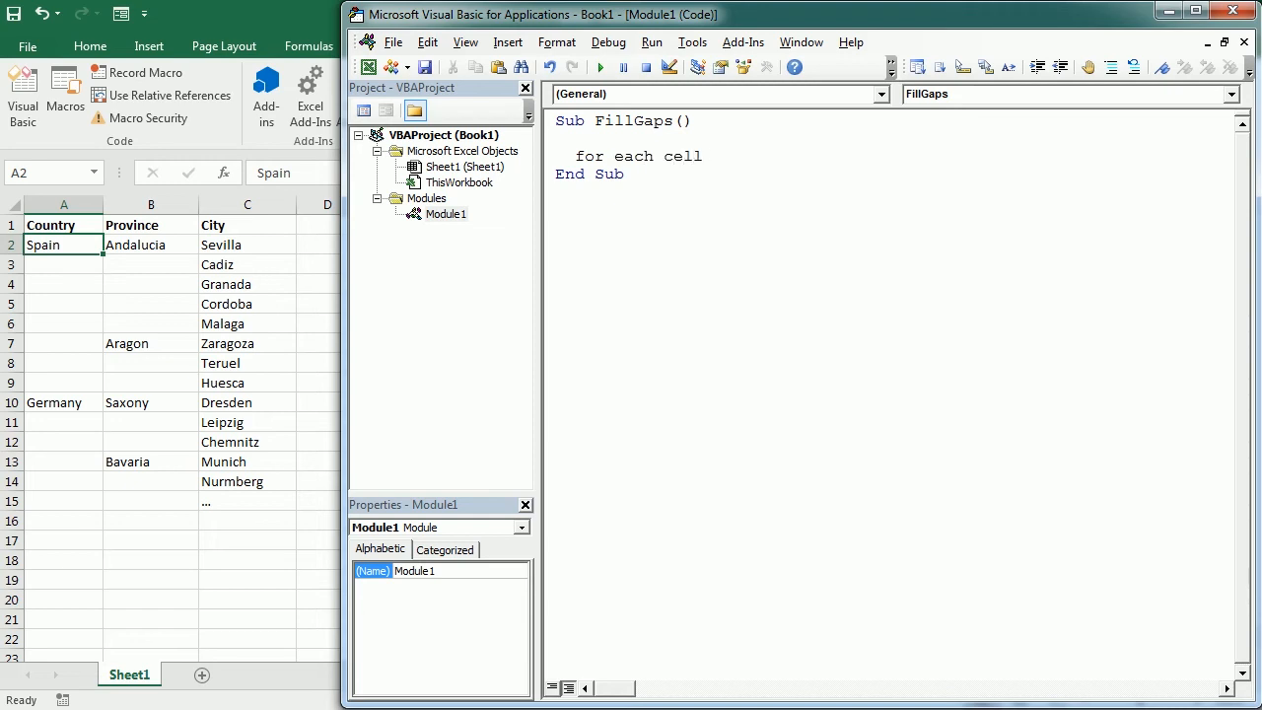
pyautogui.write('in select')
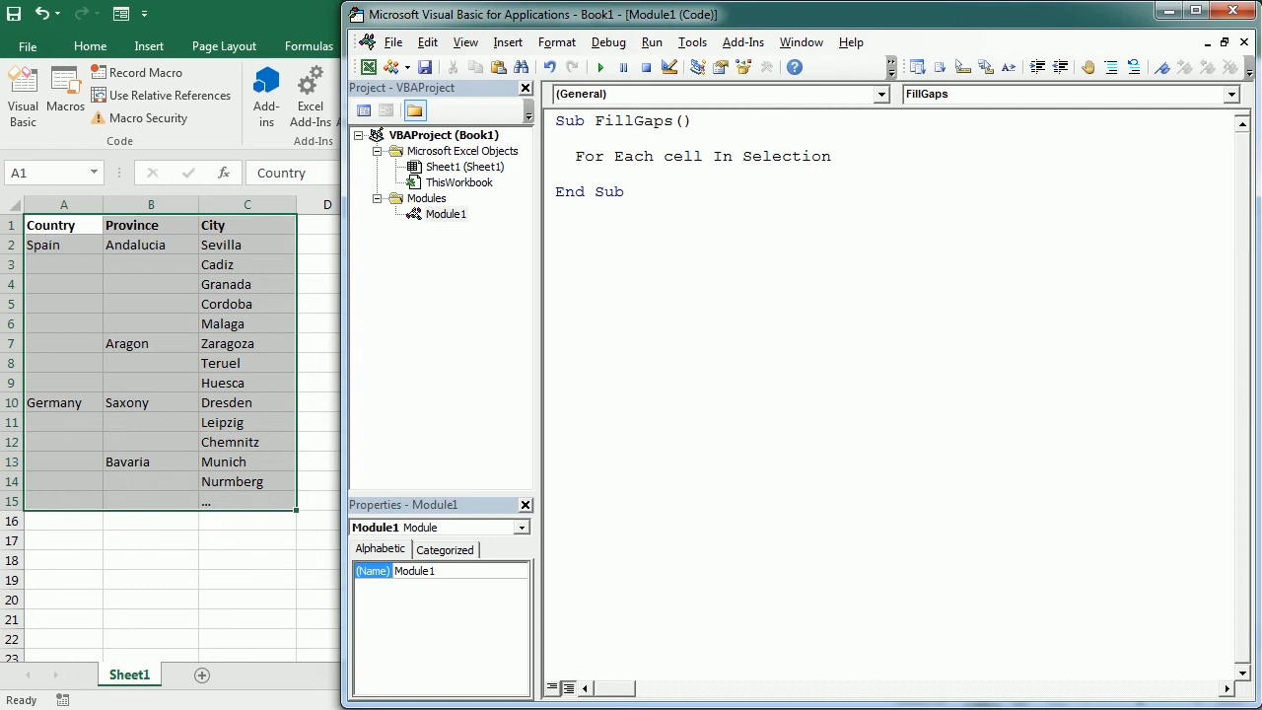
# Replace Selection in the loop line with Range("A1").CurrentRegion
pyautogui.doubleClick(786, 155)
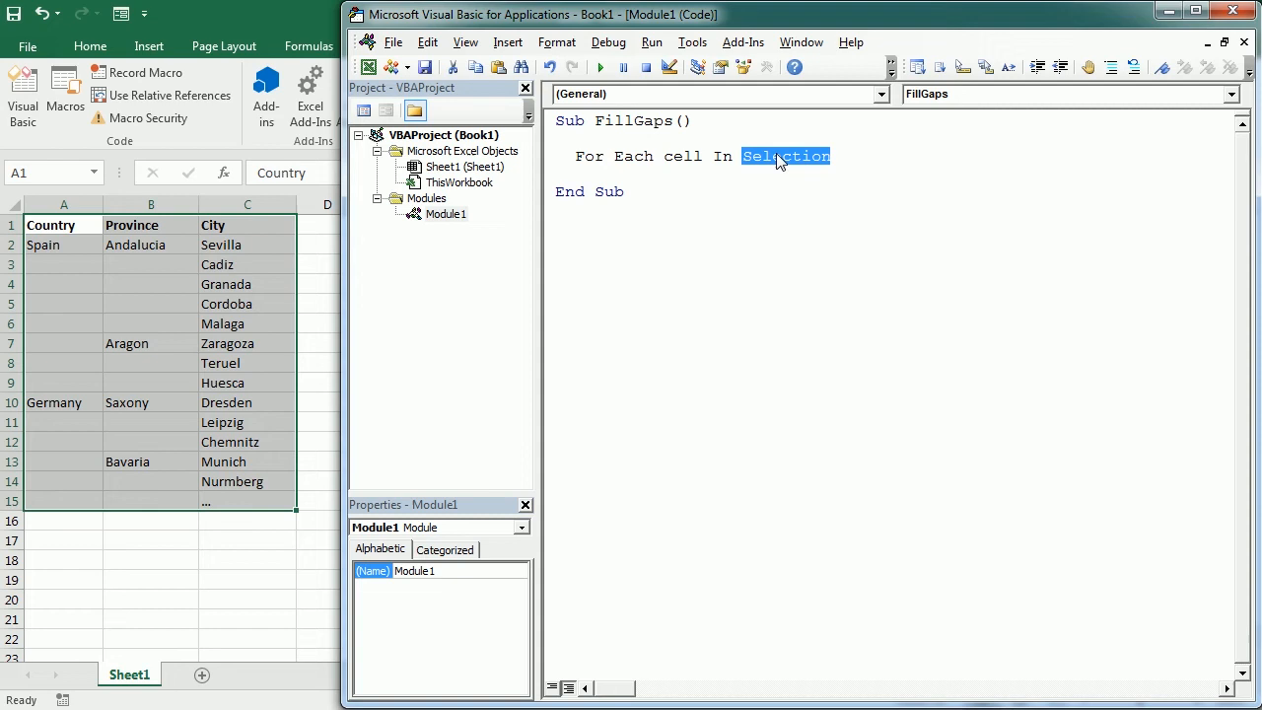
pyautogui.write('range (')
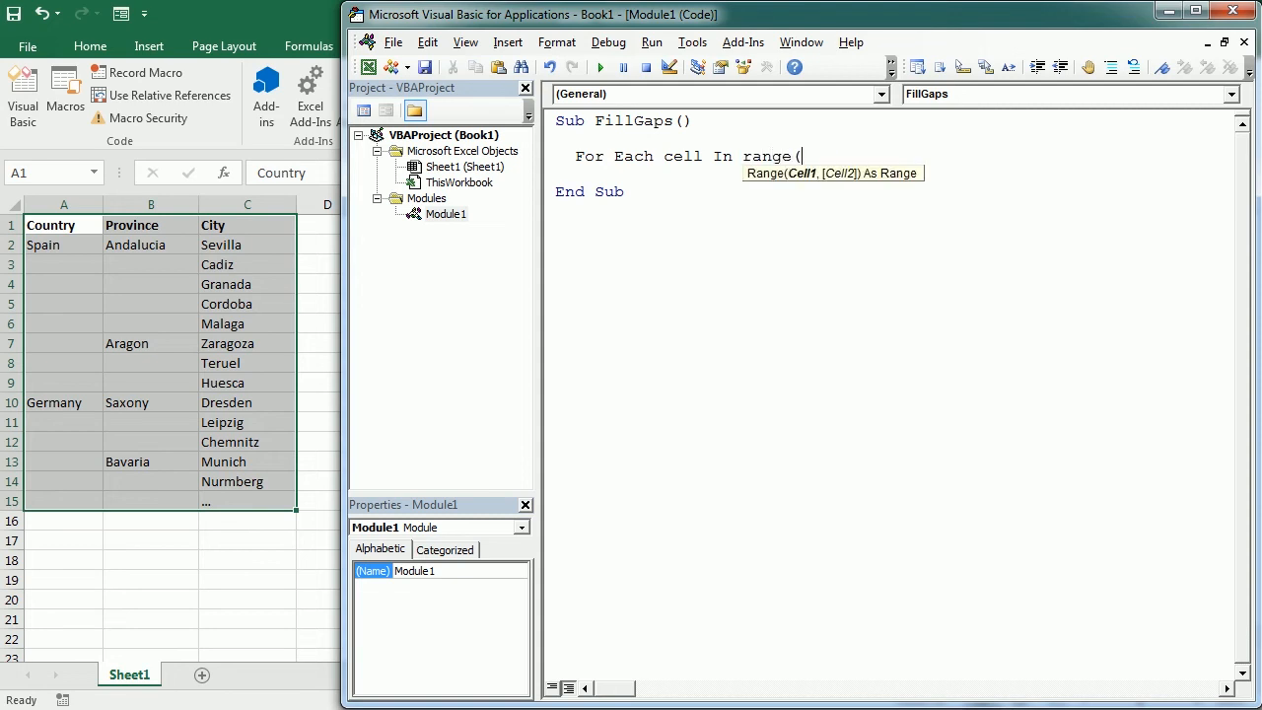
pyautogui.write('"A1')
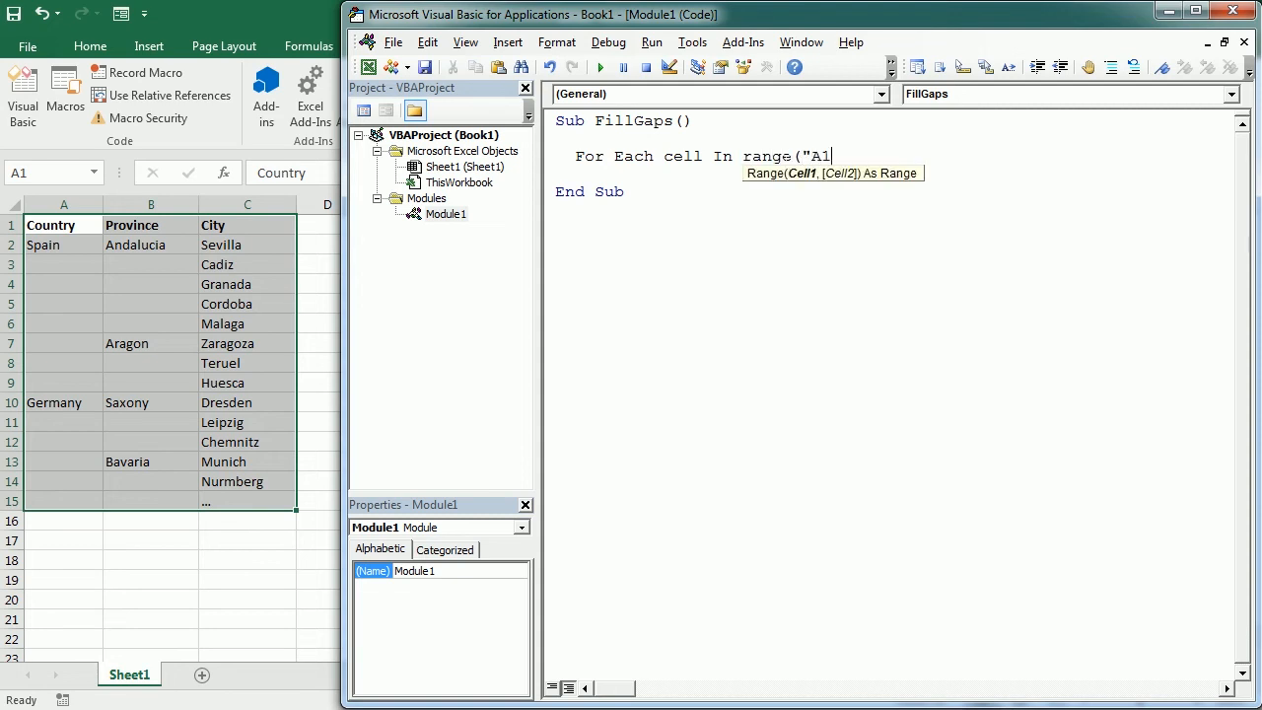
pyautogui.write('").cu')
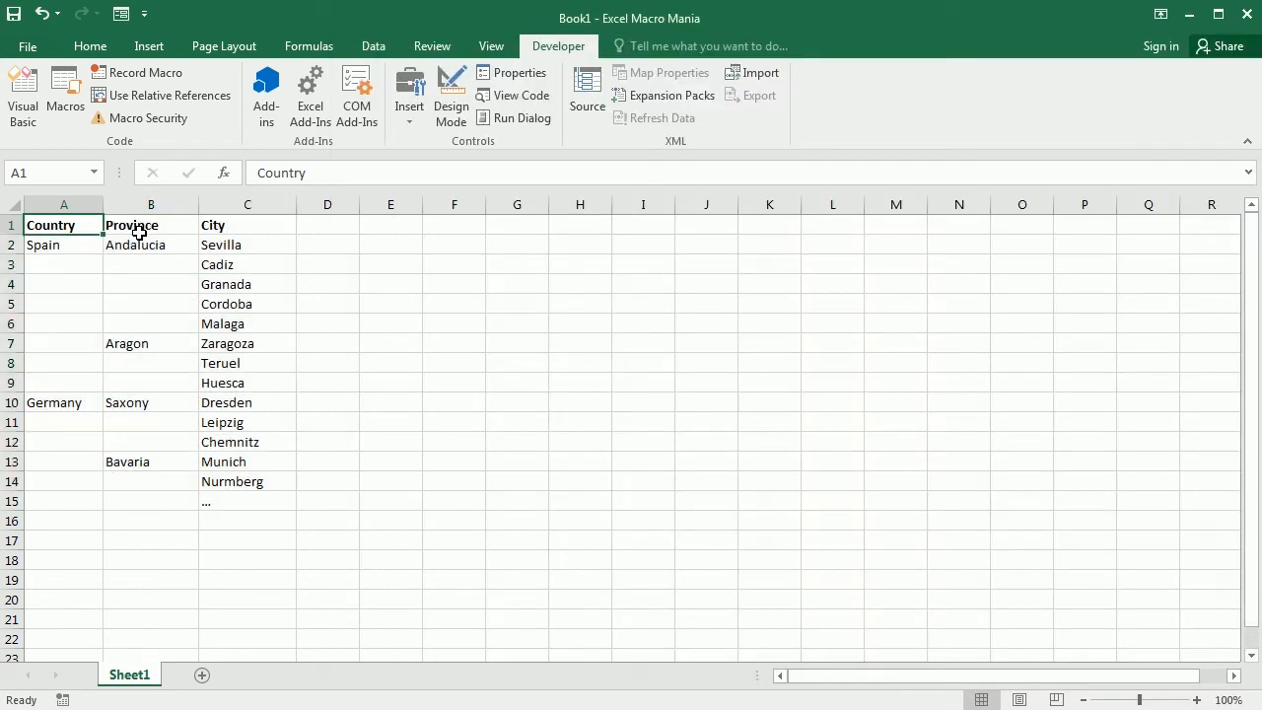
# Add Range("A1").CurrentRegion.Select and test-run FillGaps to select the whole table
pyautogui.click(21, 89)
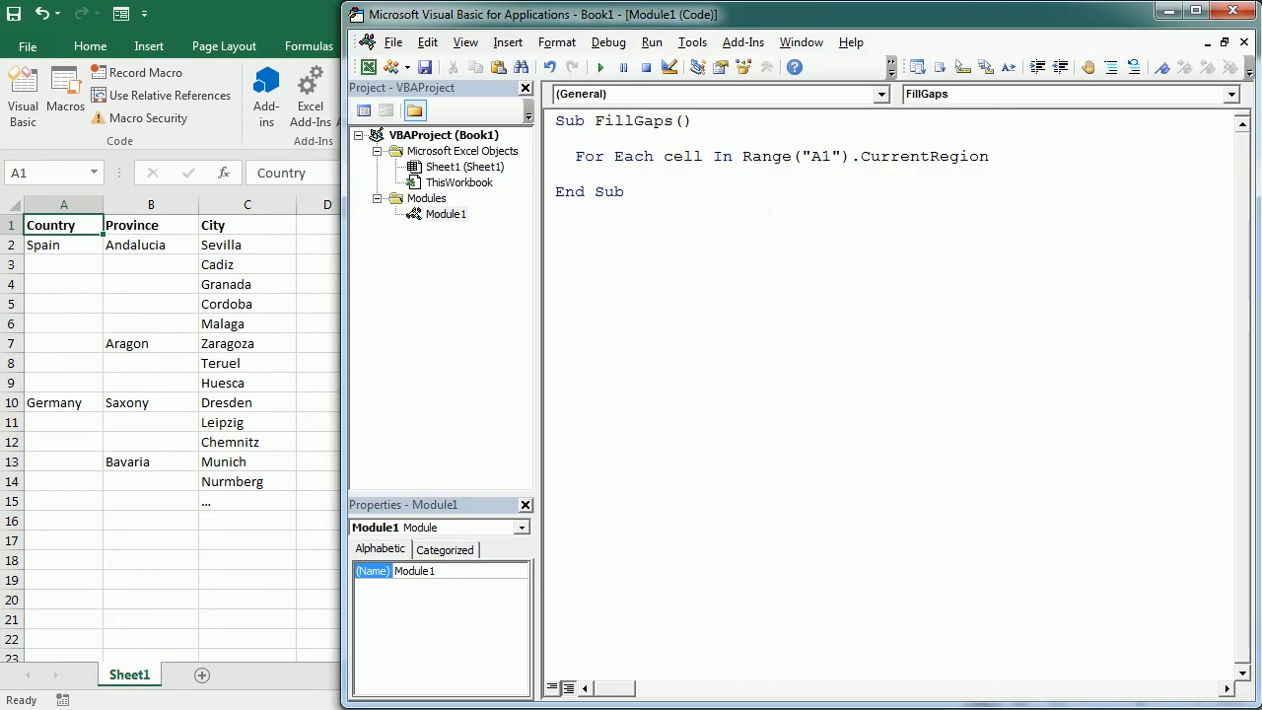
pyautogui.click(577, 156)
pyautogui.write('Range("A1").CurrentRegion')
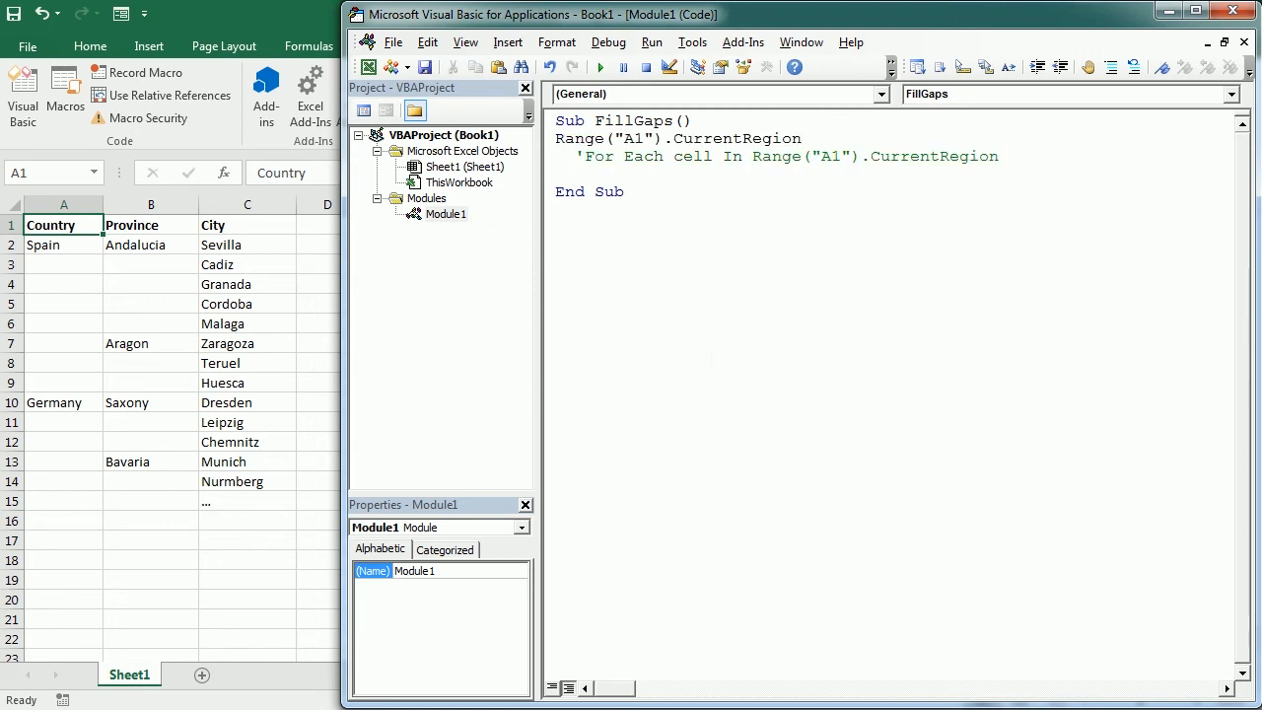
pyautogui.write('.sel')
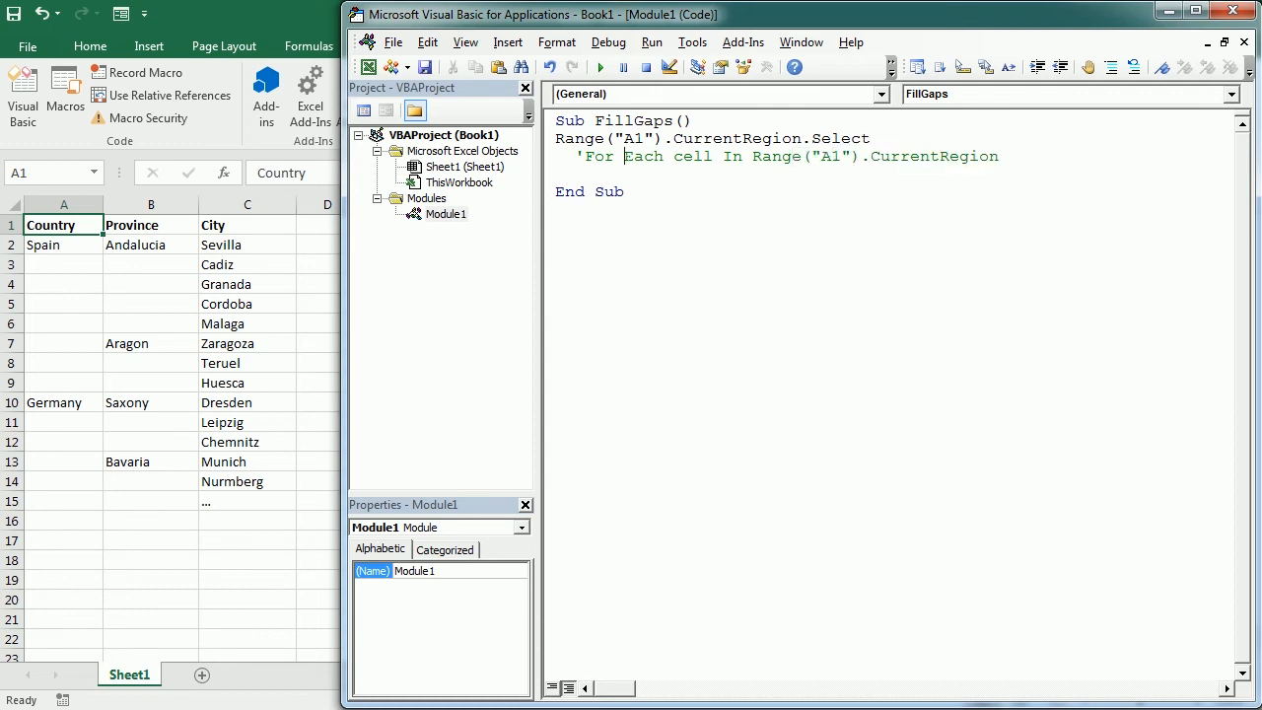
pyautogui.moveTo(602, 66)
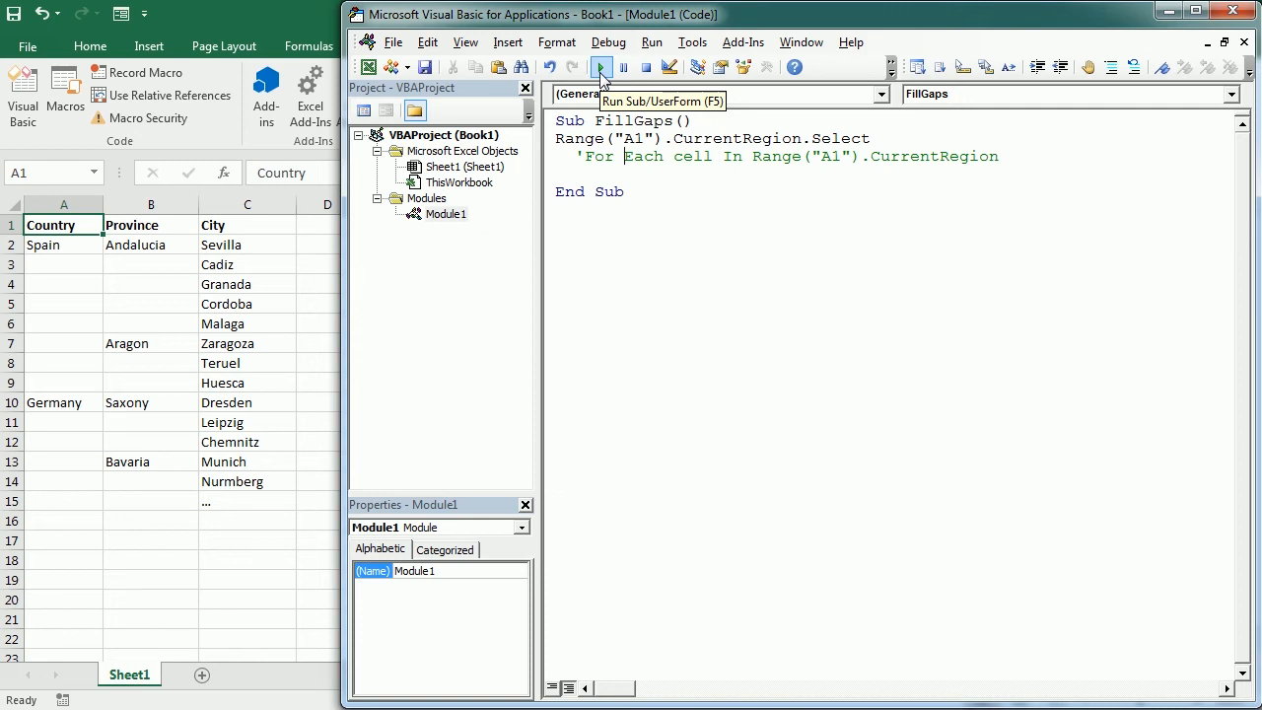
pyautogui.click(601, 68)
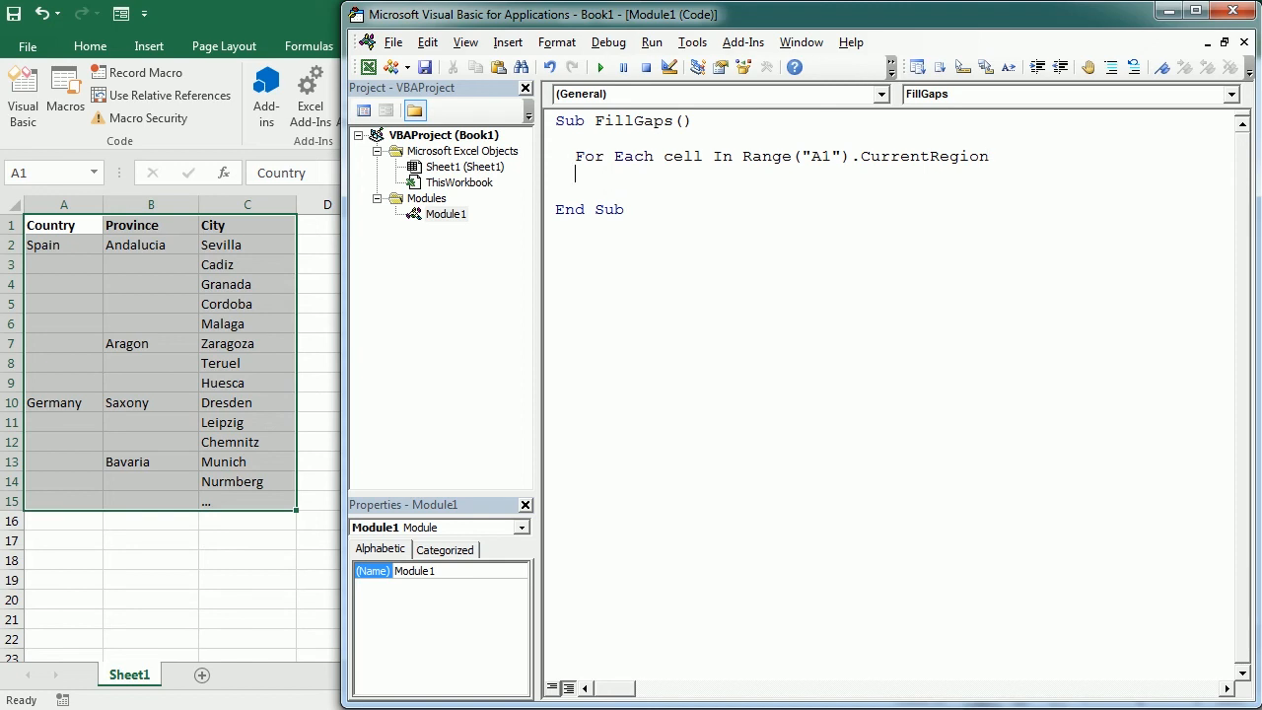
# Declare 'Dim cell As Range' on a new line above the loop
pyautogui.press('Return')
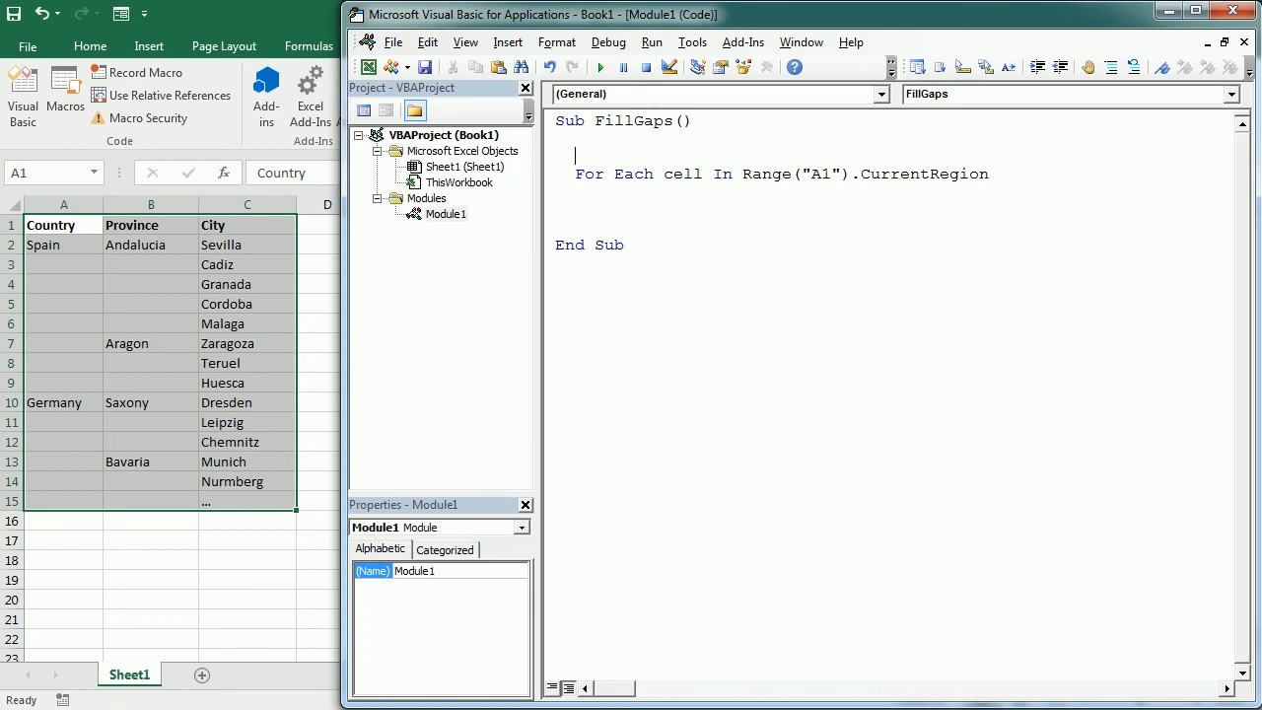
pyautogui.write('dim cell')
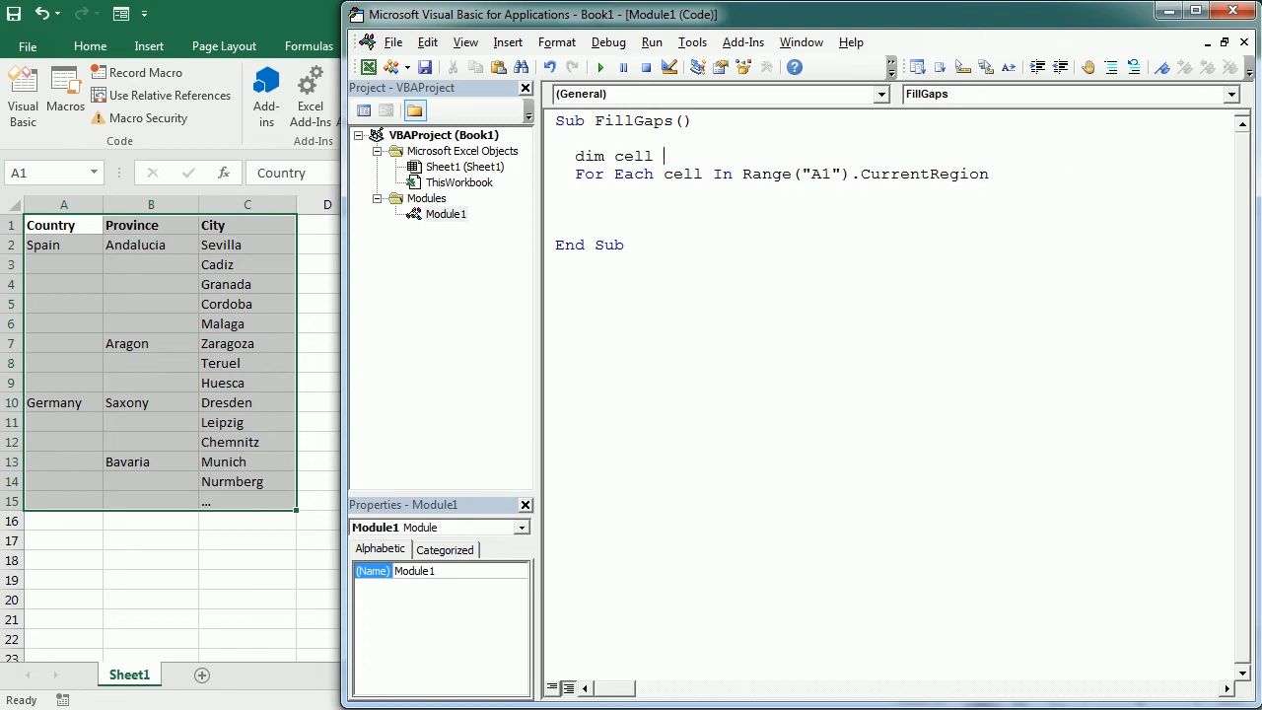
pyautogui.write('as range')
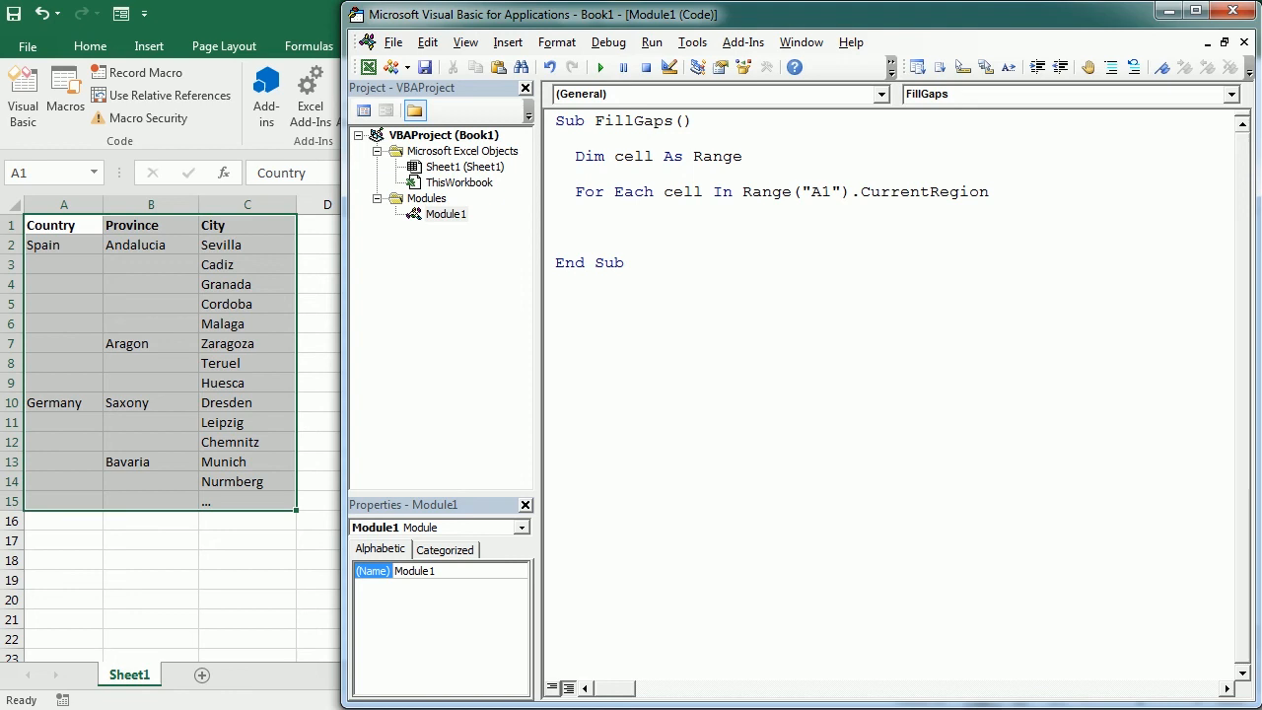
# Draft an 'If cell.Value=""' check inside the loop
pyautogui.write('if ce')
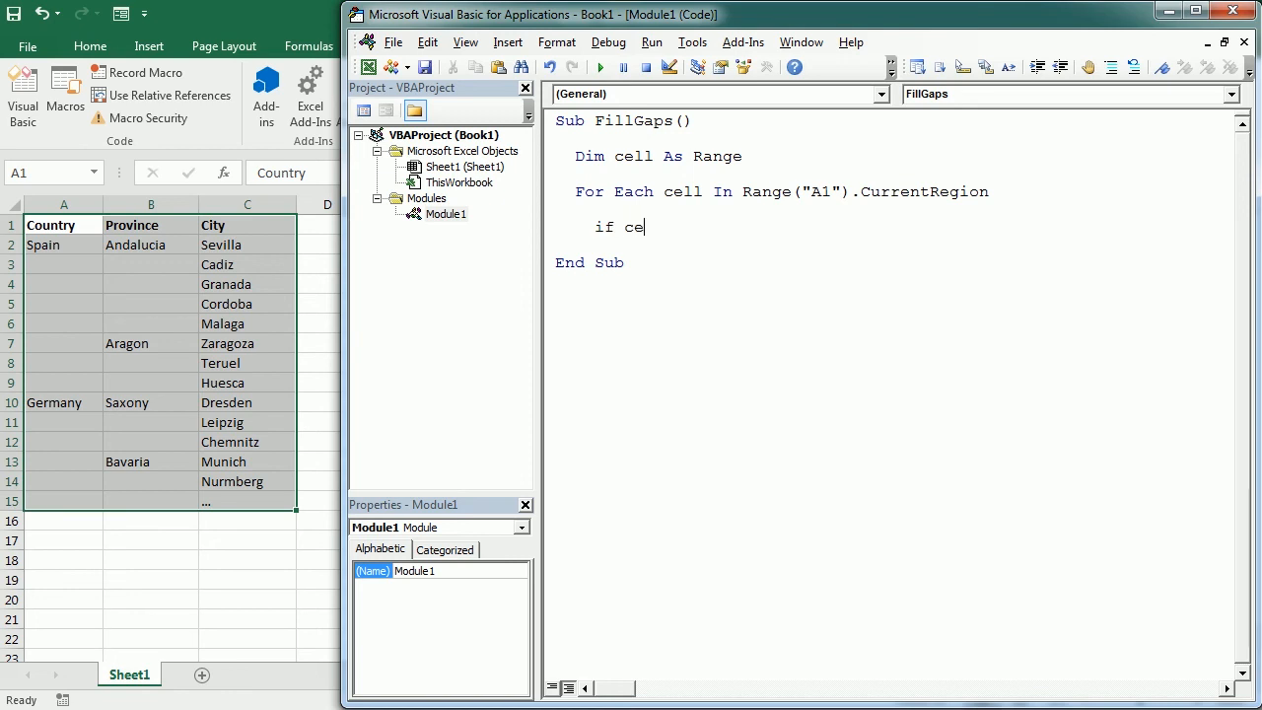
pyautogui.write('ll')
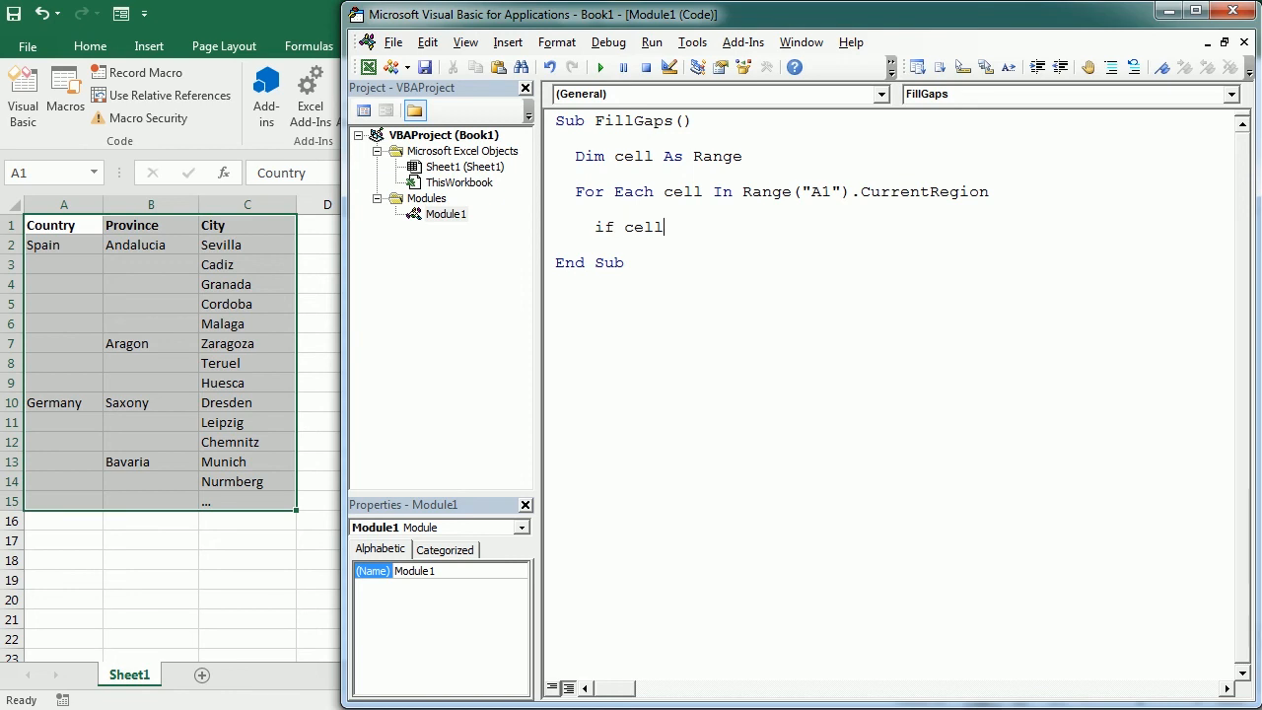
pyautogui.write('.Value=""')
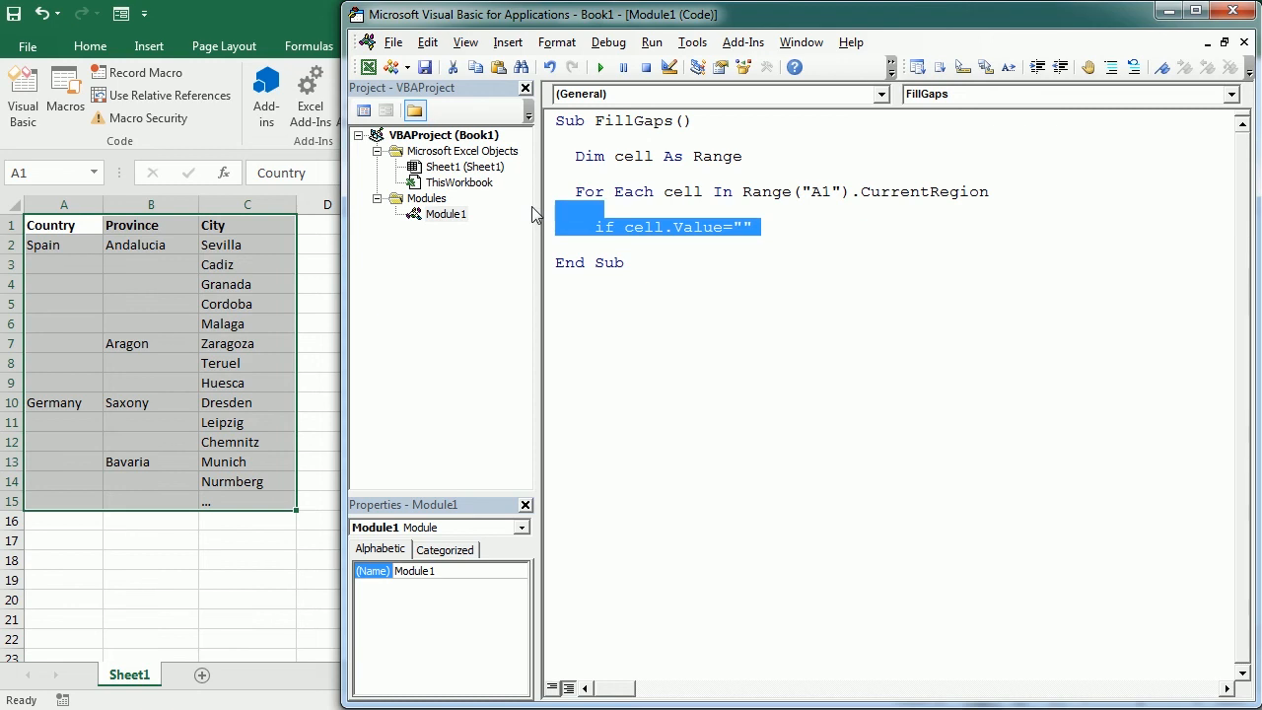
# Delete the If line and extend the loop range with .SpecialCells(xlCellTypeBlanks)
pyautogui.press('Delete')
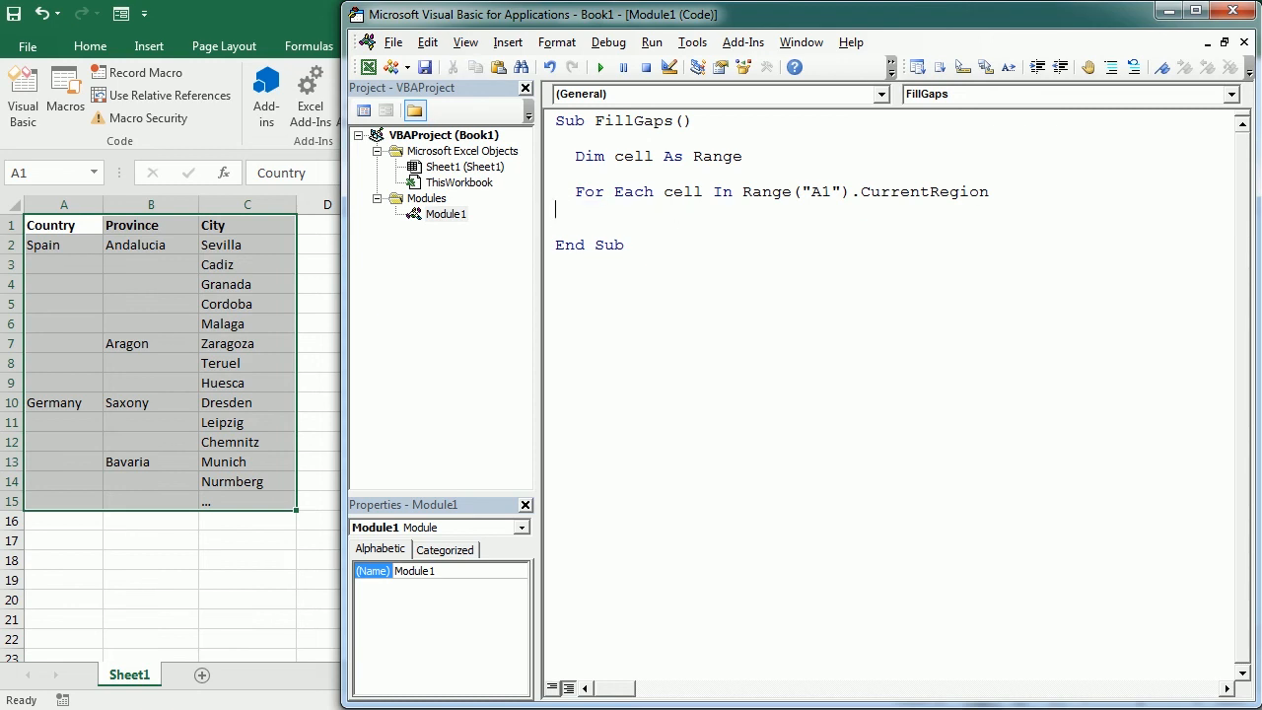
pyautogui.doubleClick(683, 191)
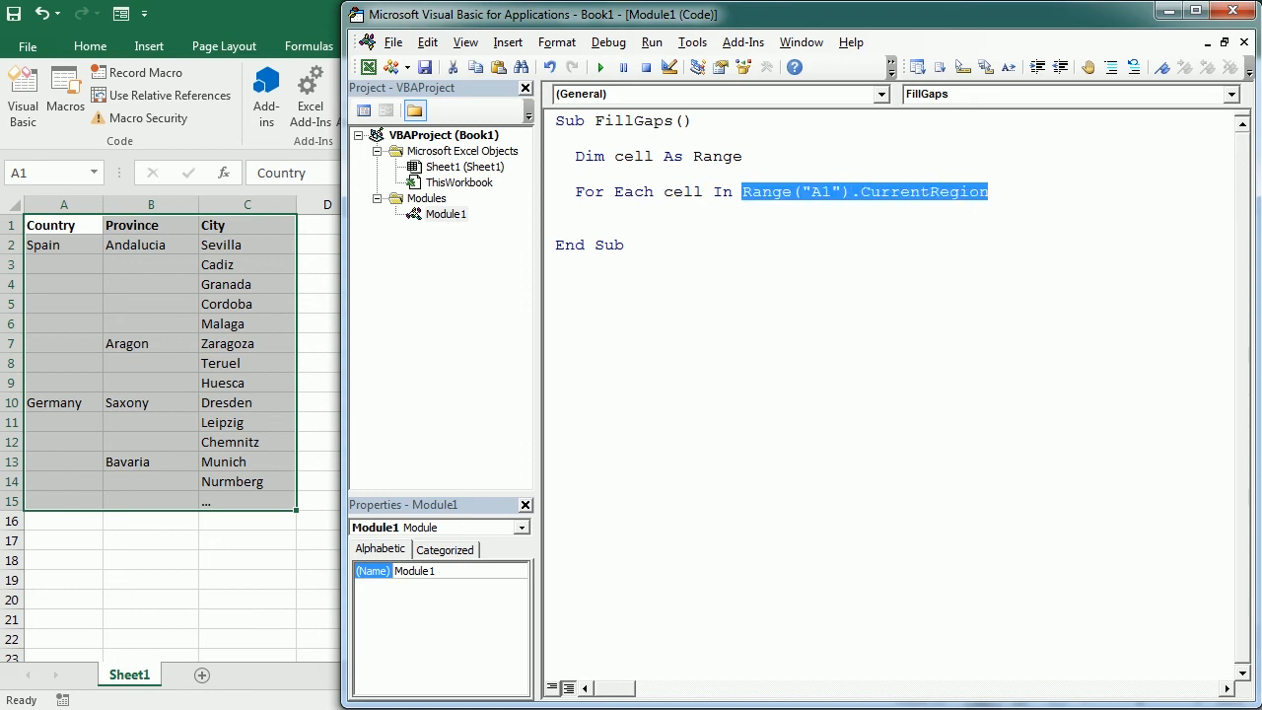
pyautogui.write('.')
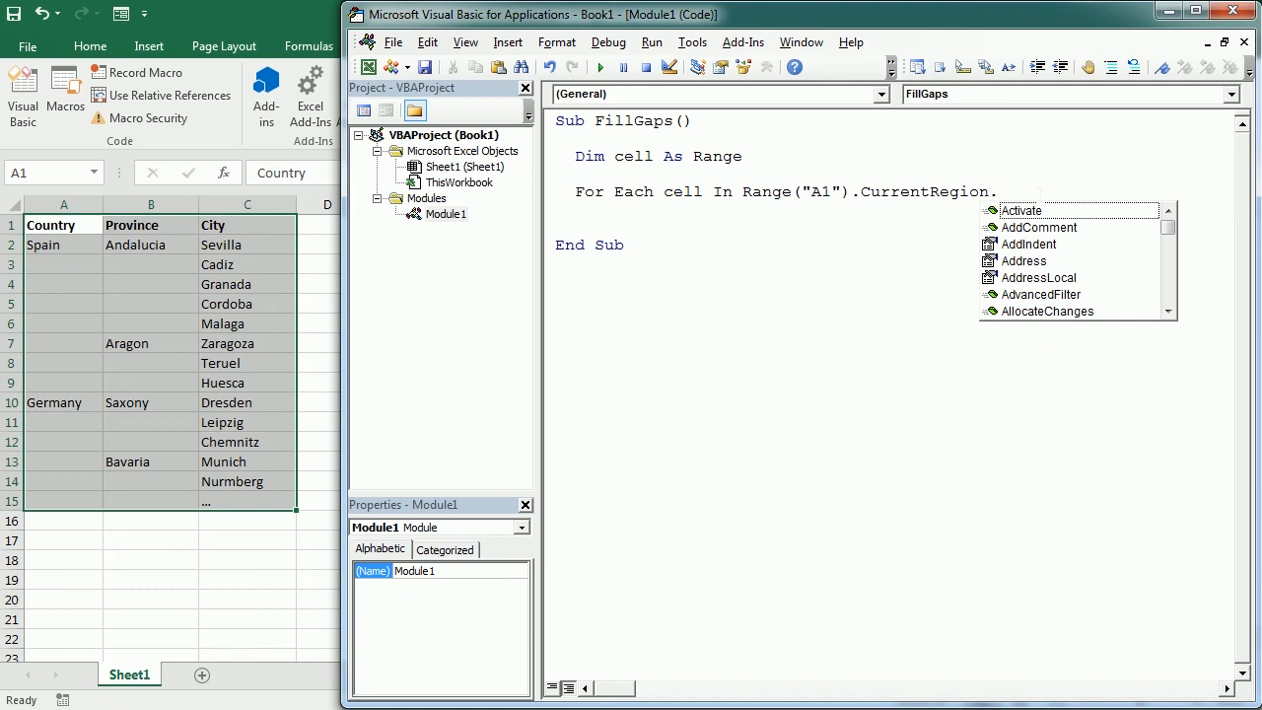
pyautogui.write('.specialCells(')
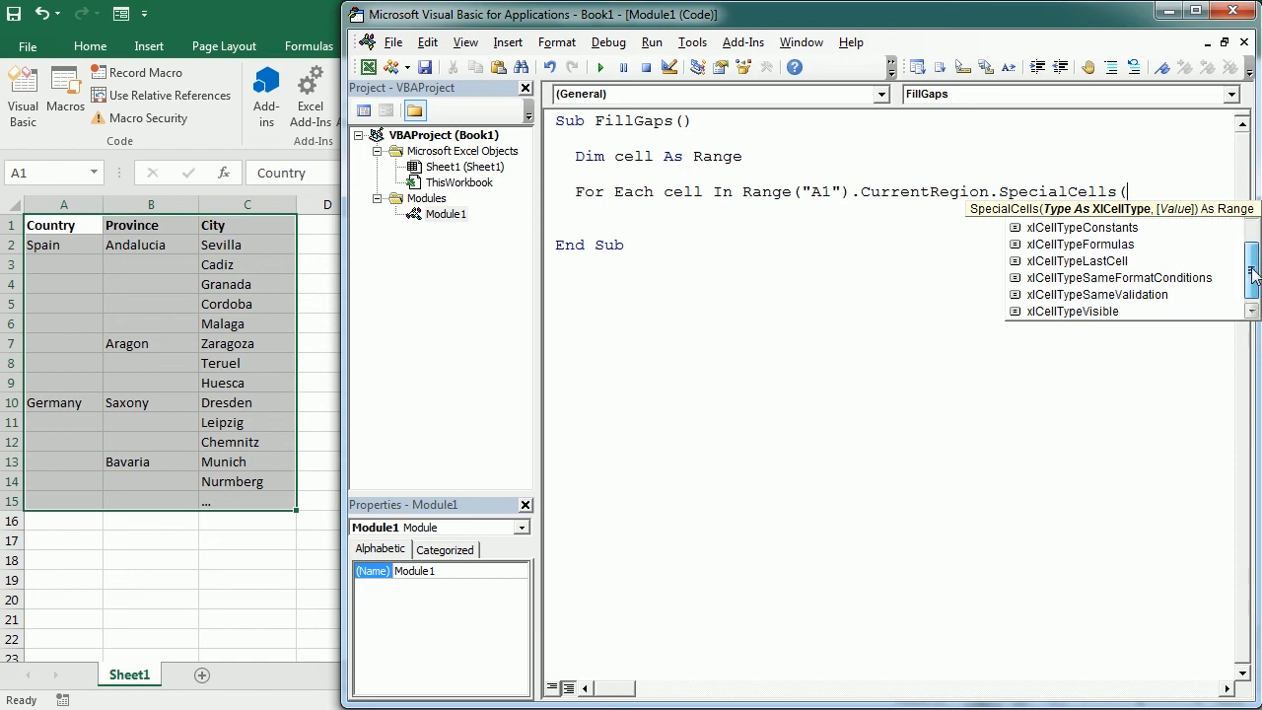
pyautogui.scroll(3)
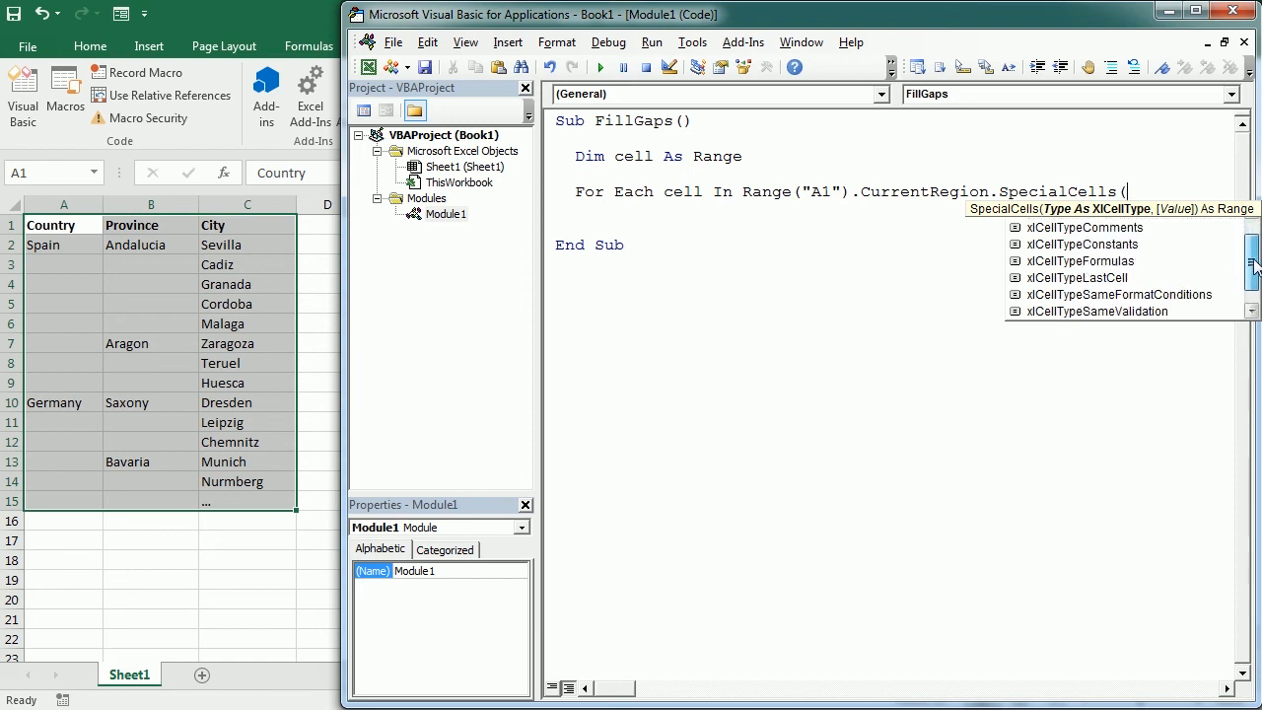
pyautogui.scroll(-3)
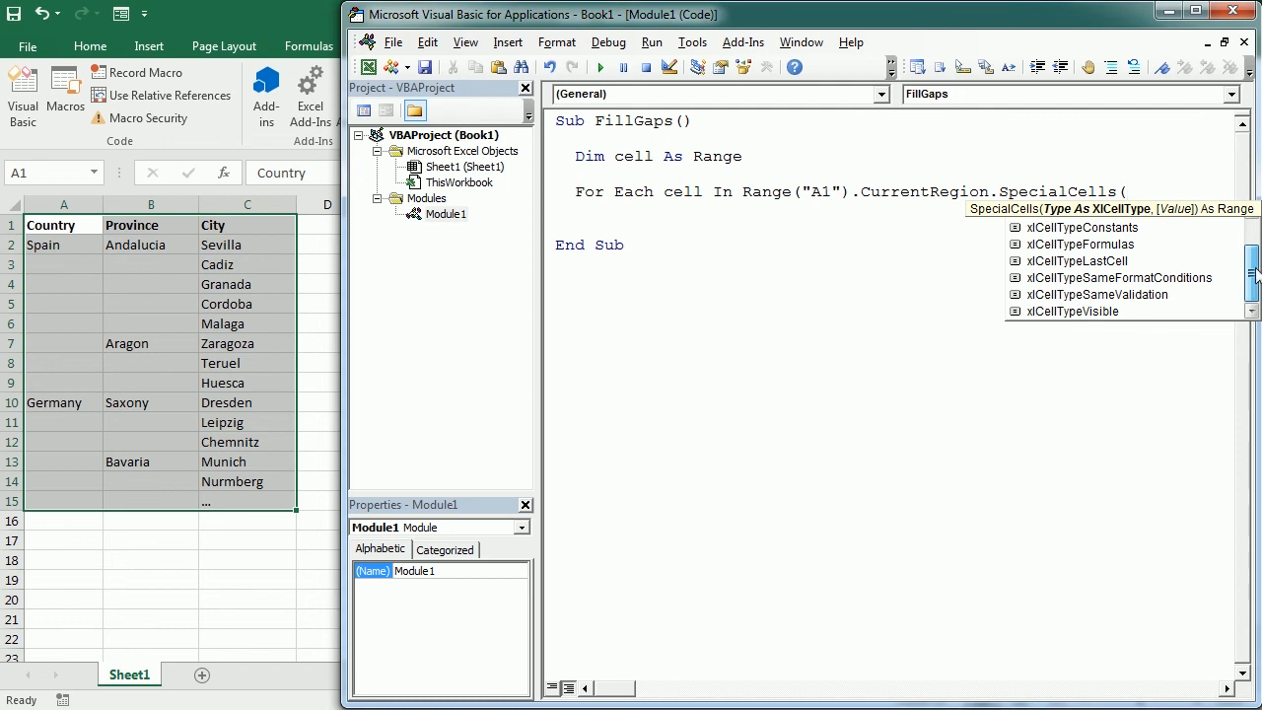
pyautogui.scroll(3)
pyautogui.write('xlCellTypeBlanks')
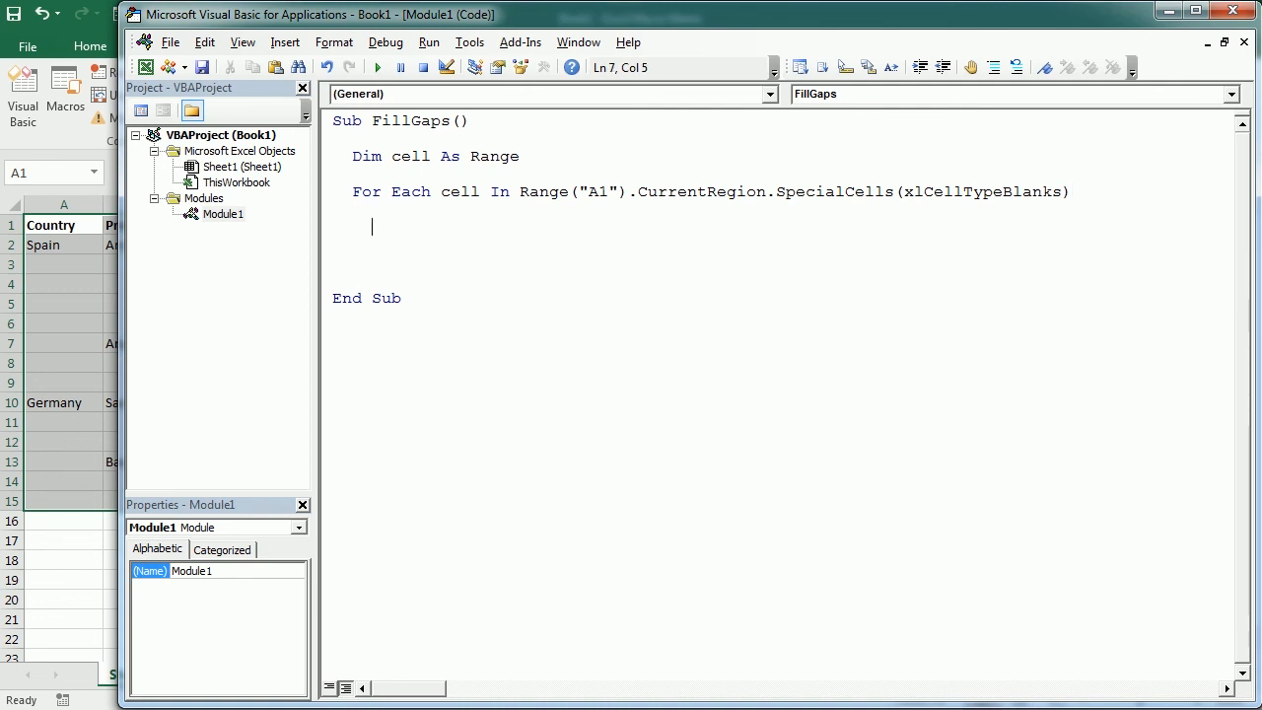
# Inside the loop, write cell.Value = cell.Offset(-1, 0).Value, closed by Next cell
pyautogui.write('cell.')
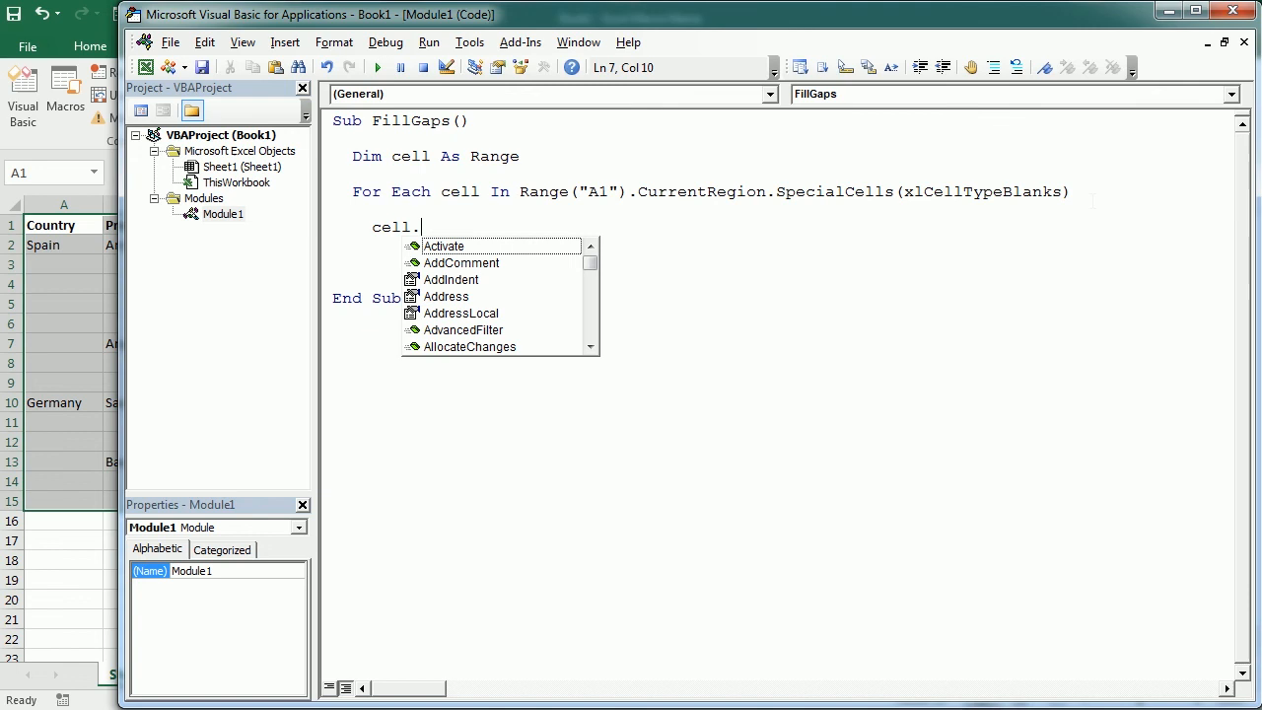
pyautogui.write('Value =')
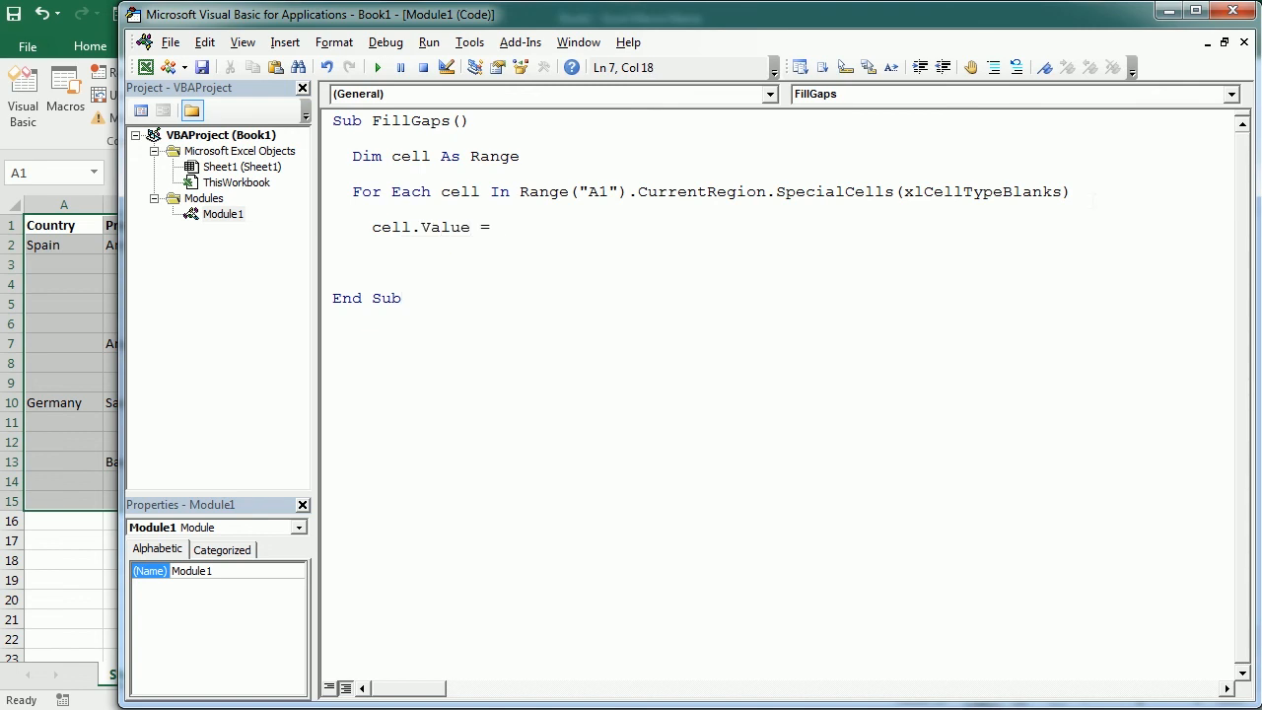
pyautogui.write('c')
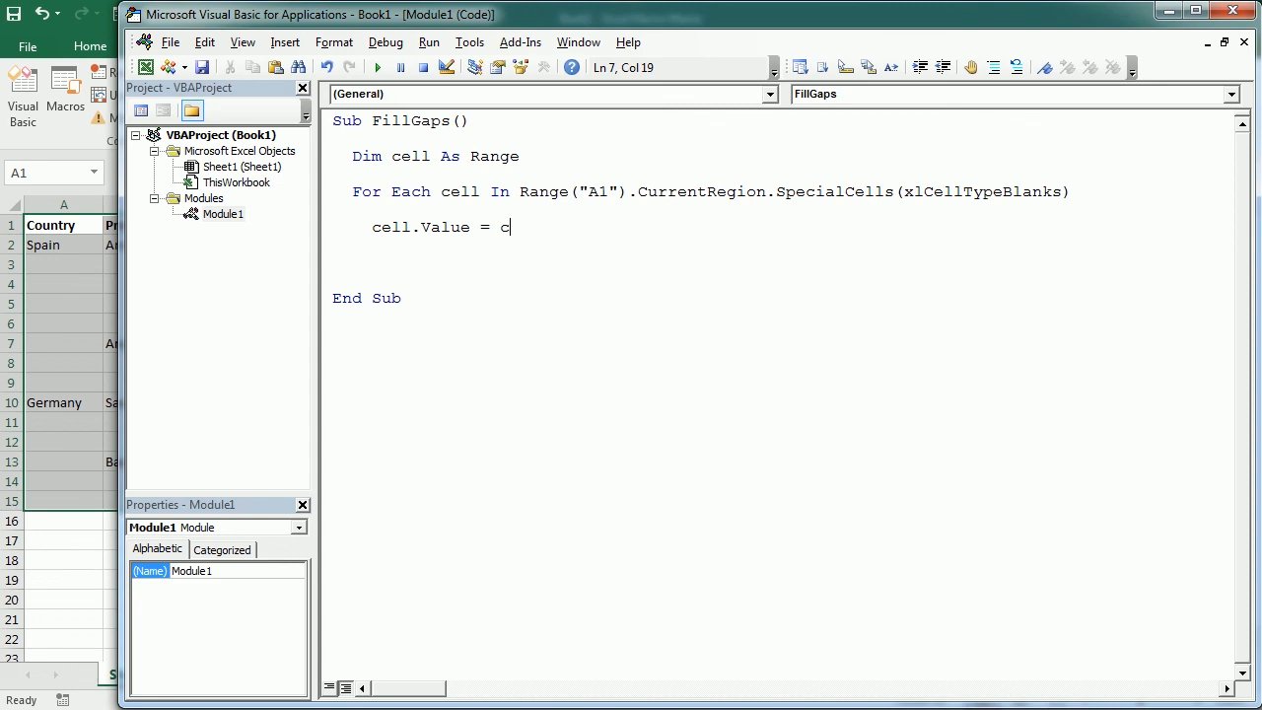
pyautogui.write('ell.of')
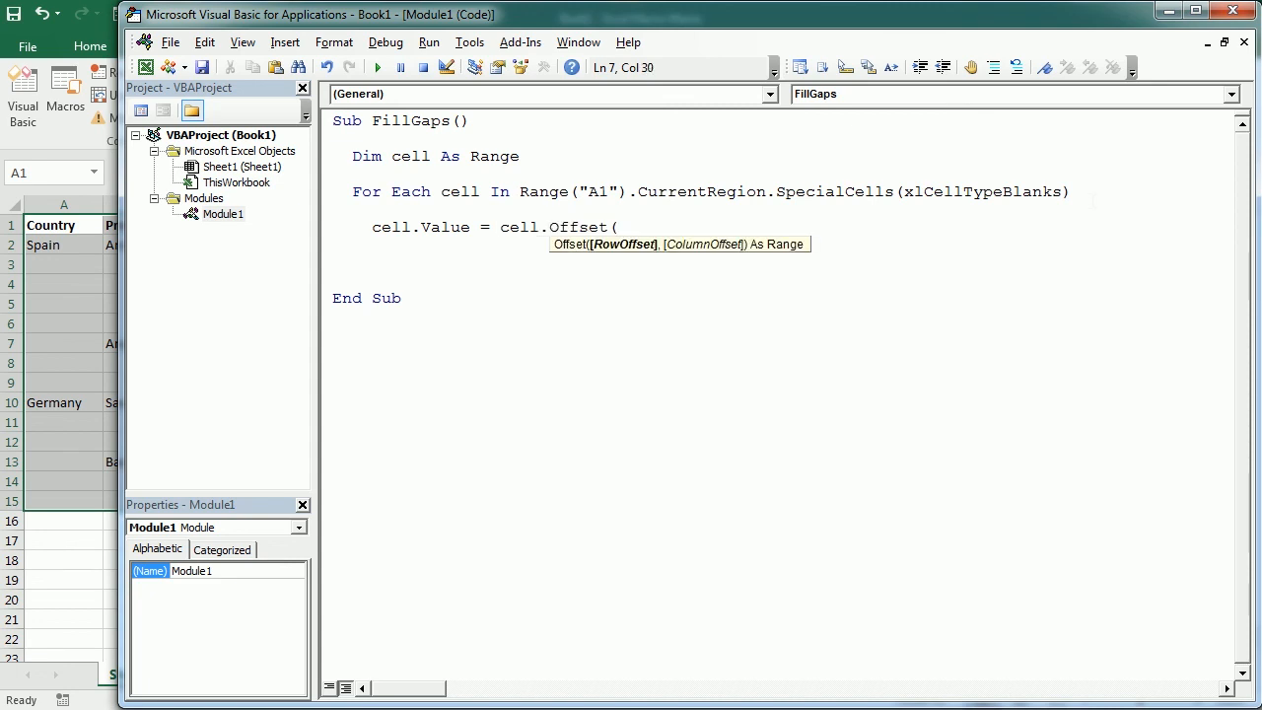
pyautogui.write('-1')
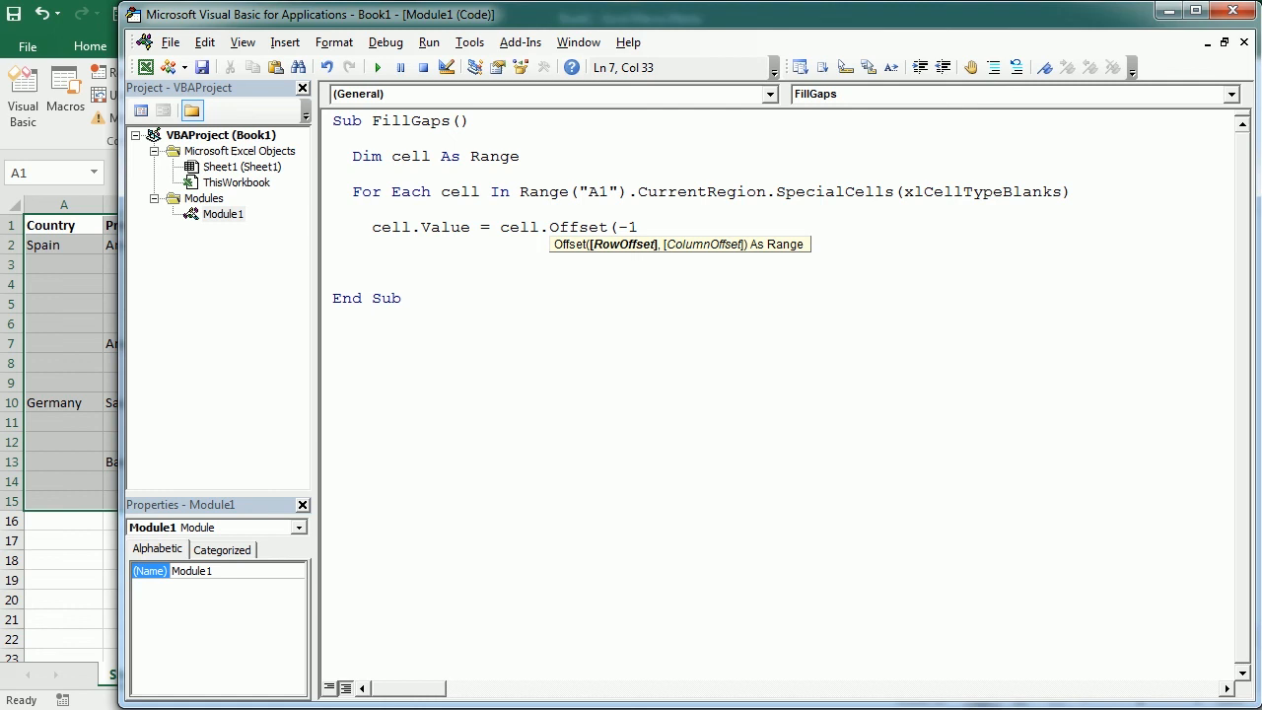
pyautogui.write(', 0)')
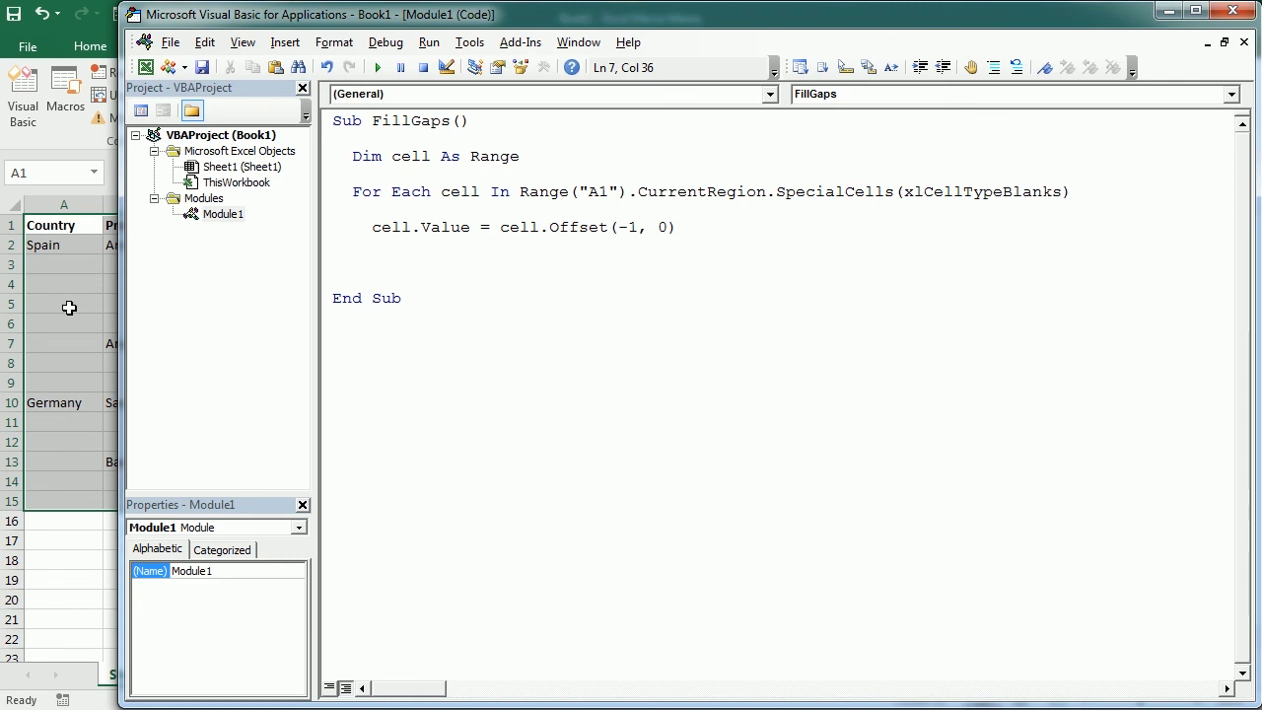
pyautogui.moveTo(70, 243)
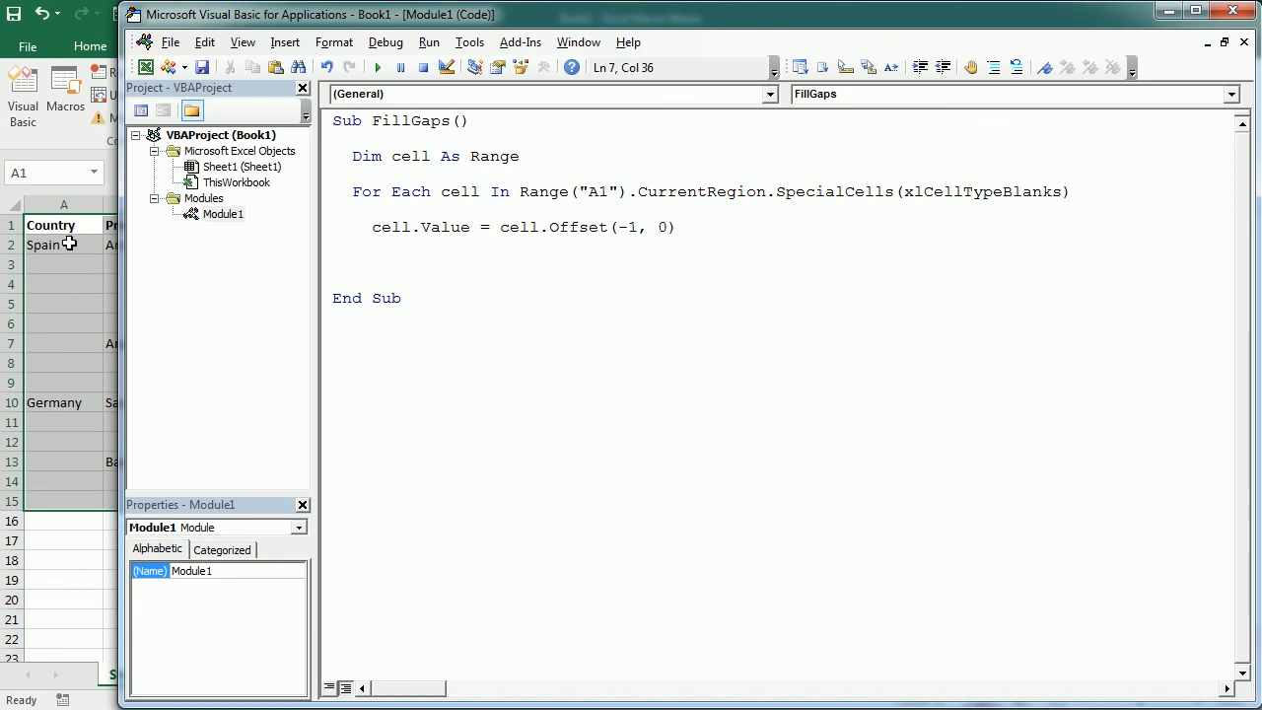
pyautogui.write('.value')
pyautogui.click(782, 263)
pyautogui.write('Next cell')
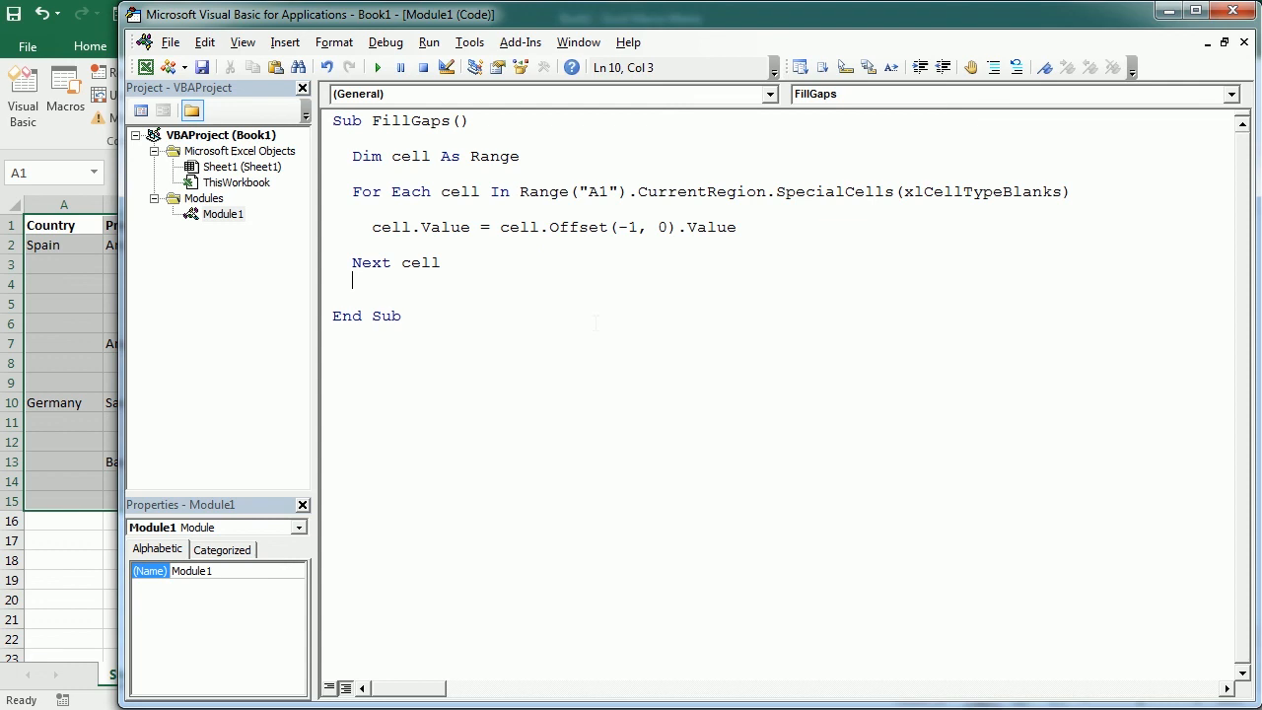
# Highlight For Each and SpecialCells(xlCellTypeBlanks) in the loop line to explain them
pyautogui.doubleClick(390, 192)
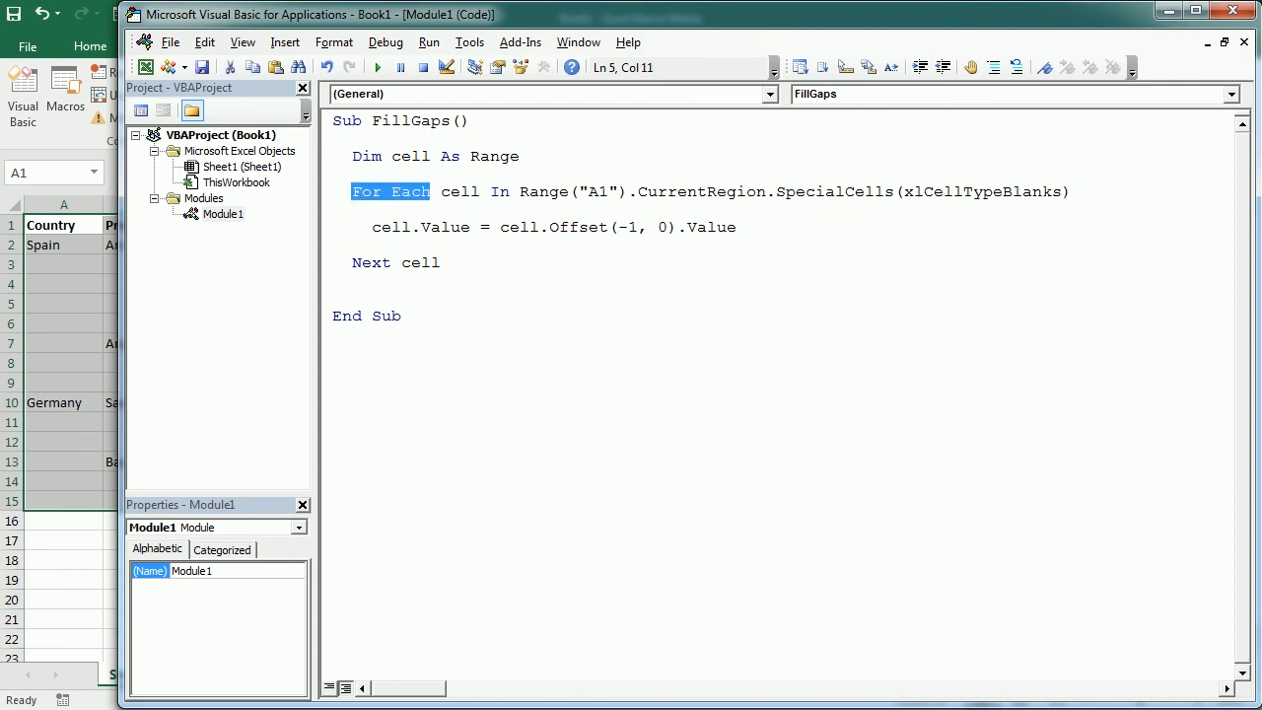
pyautogui.doubleClick(700, 191)
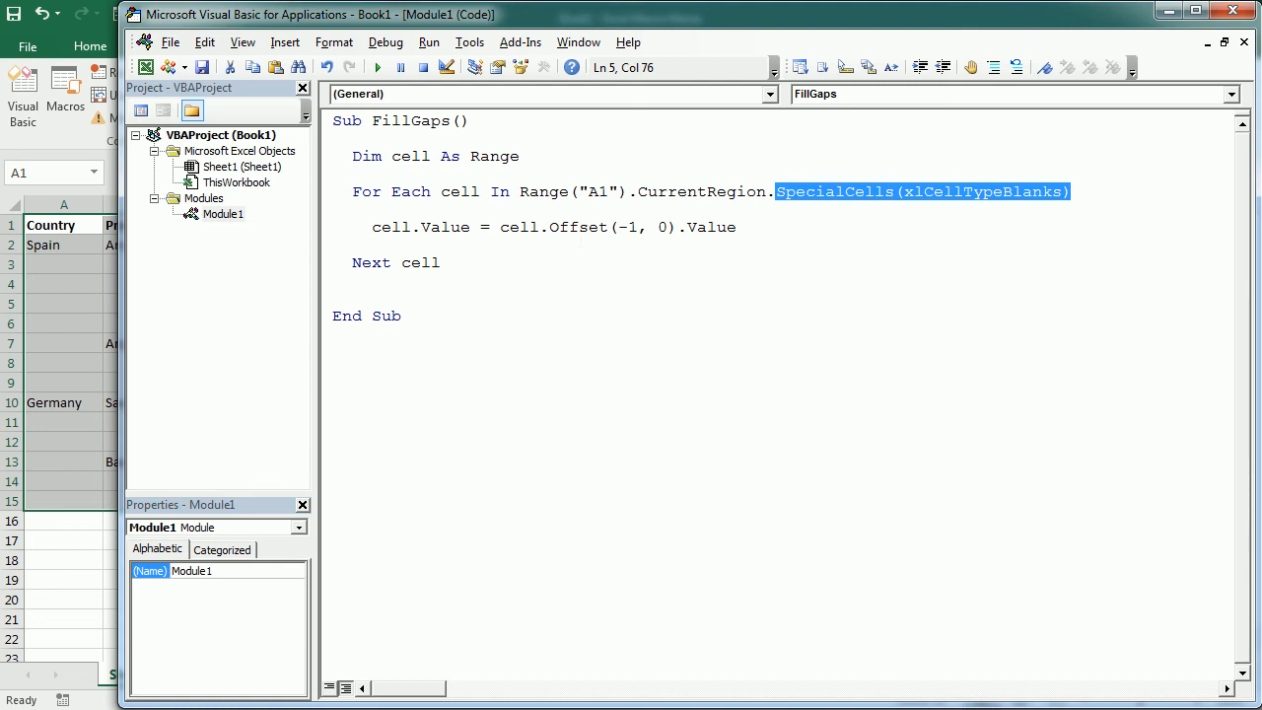
pyautogui.doubleClick(577, 227)
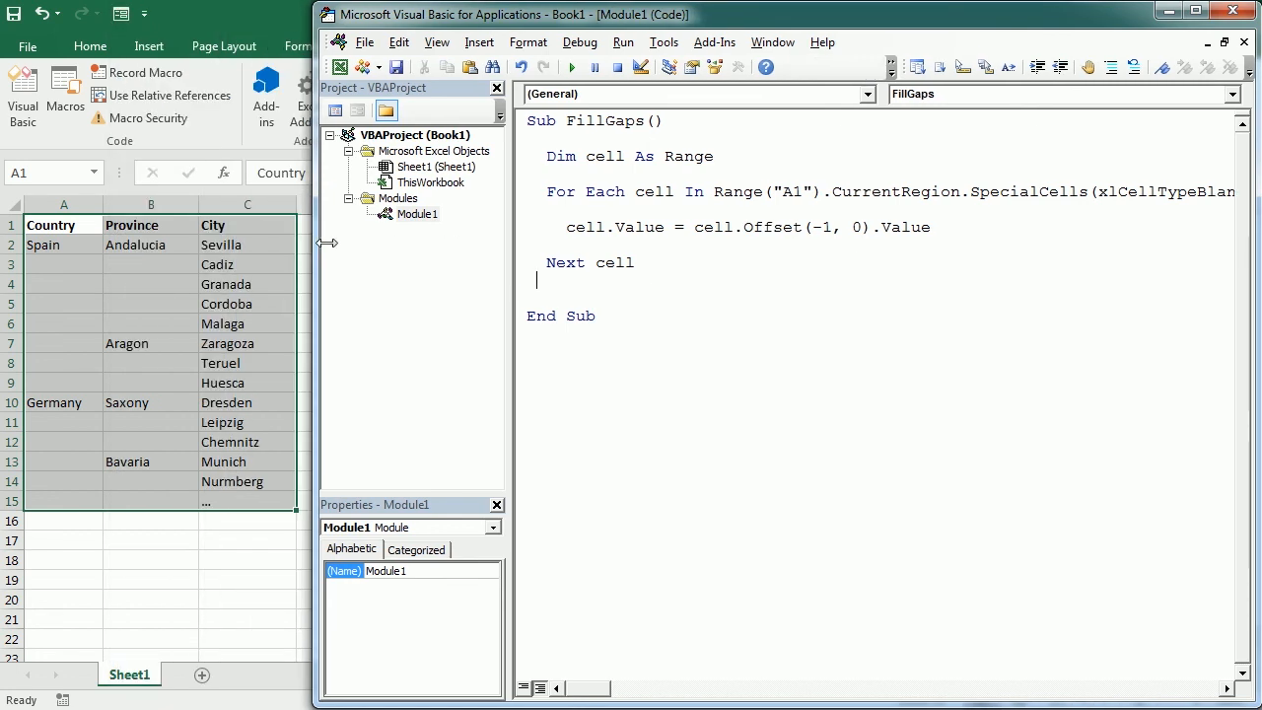
# Run FillGaps to fill the blank Country and Province cells with the values above
pyautogui.click(562, 66)
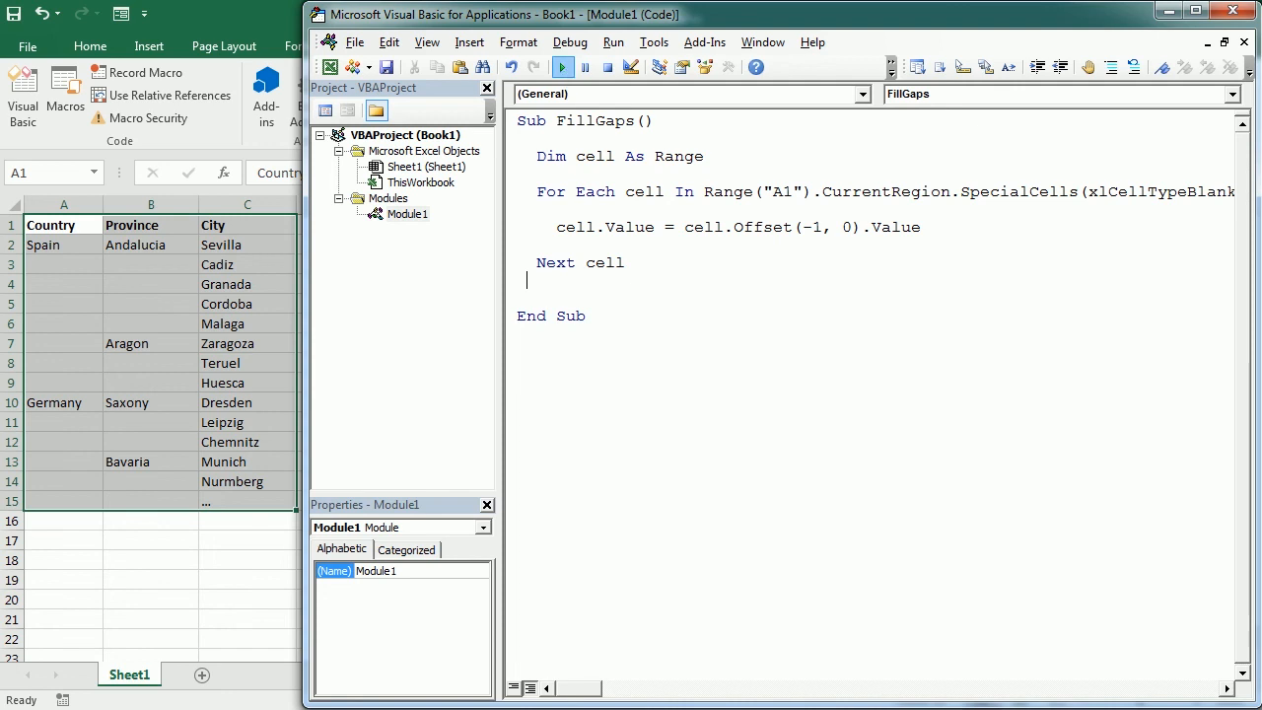
pyautogui.click(562, 67)
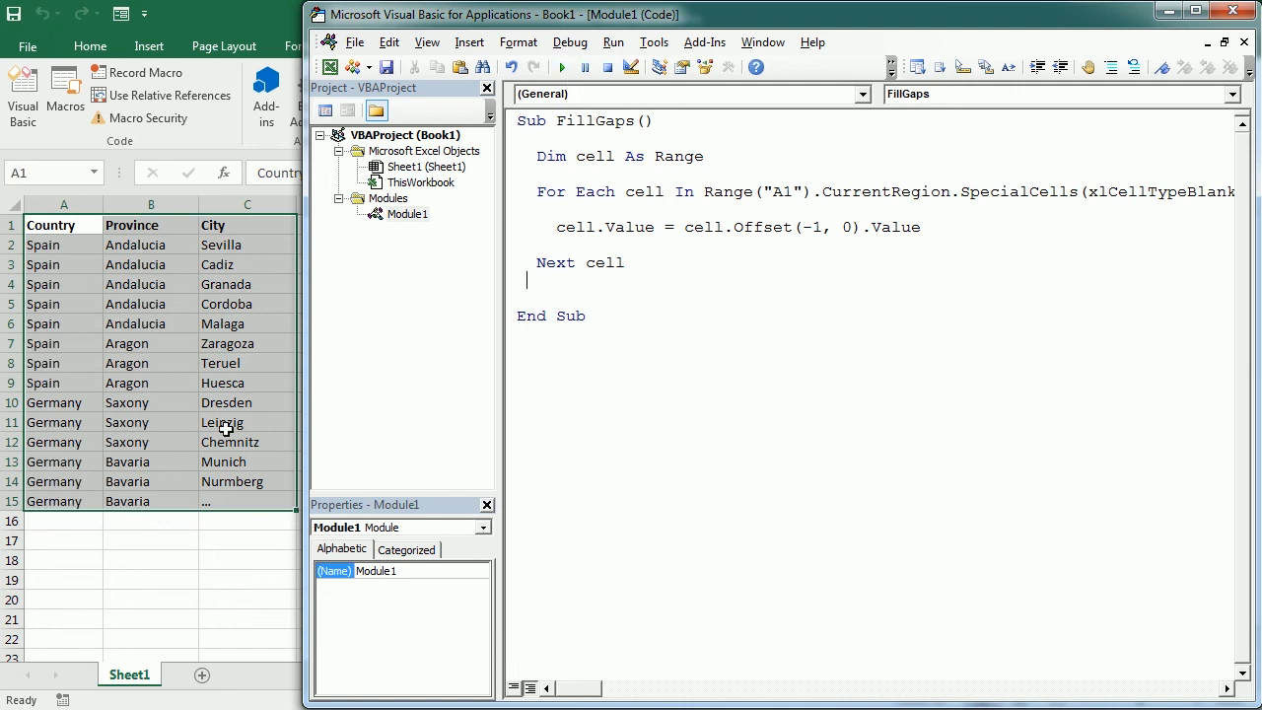